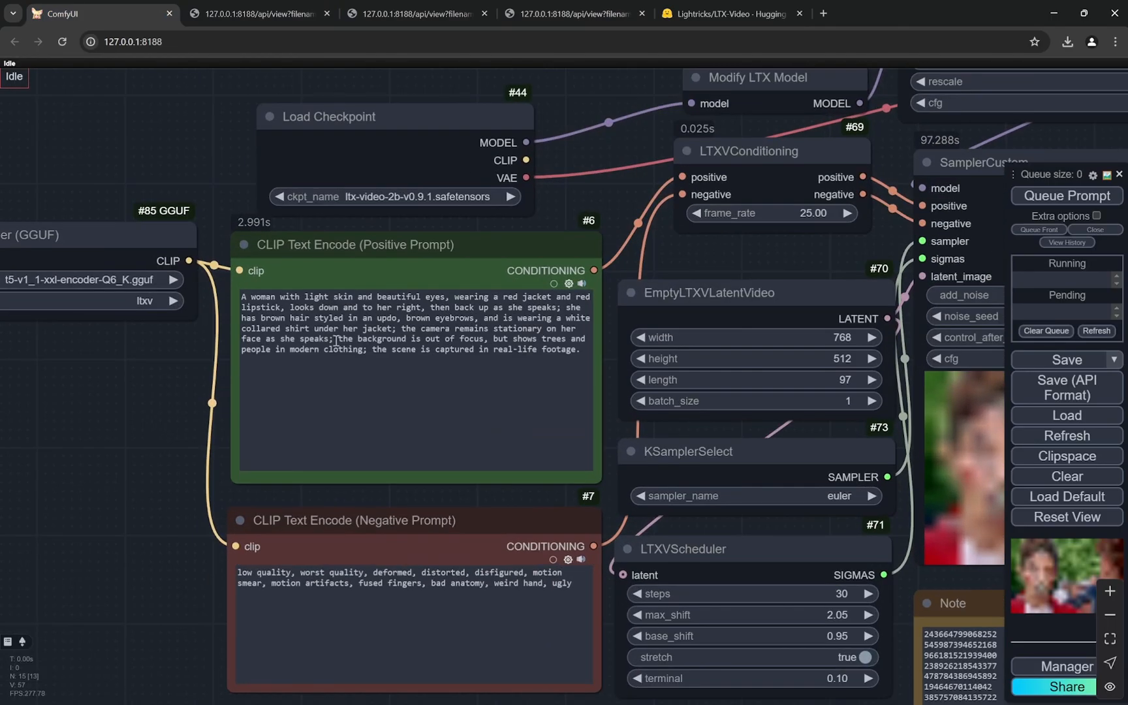
mouse_move(310, 356)
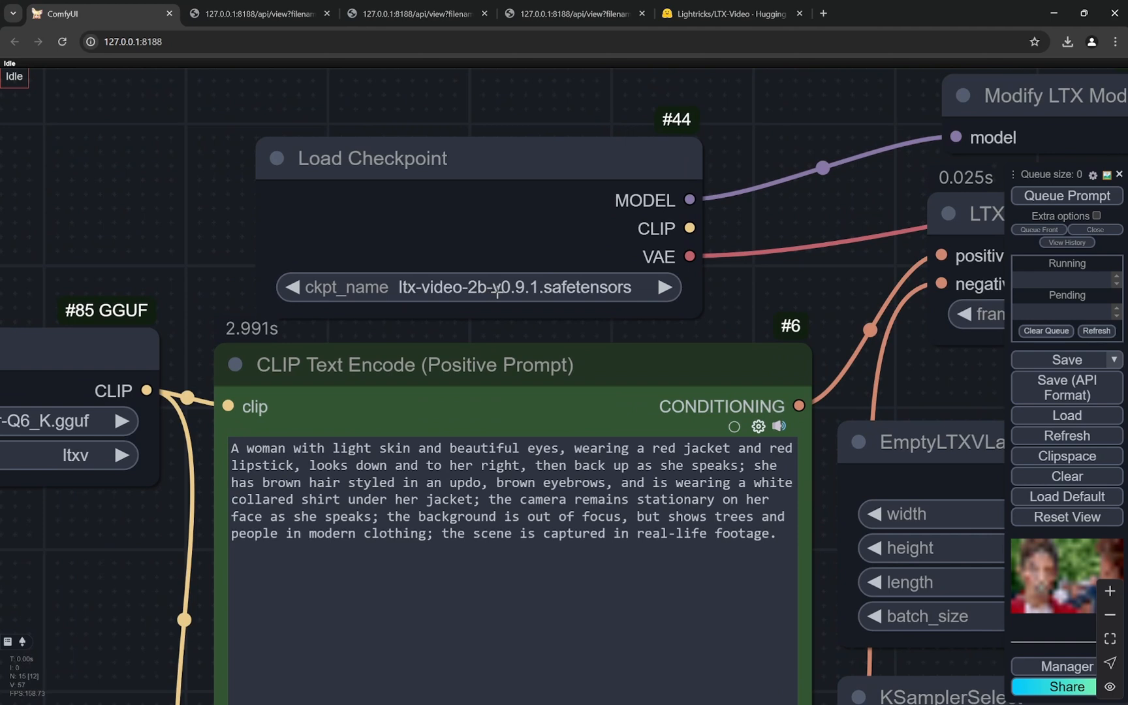
mouse_move(537, 257)
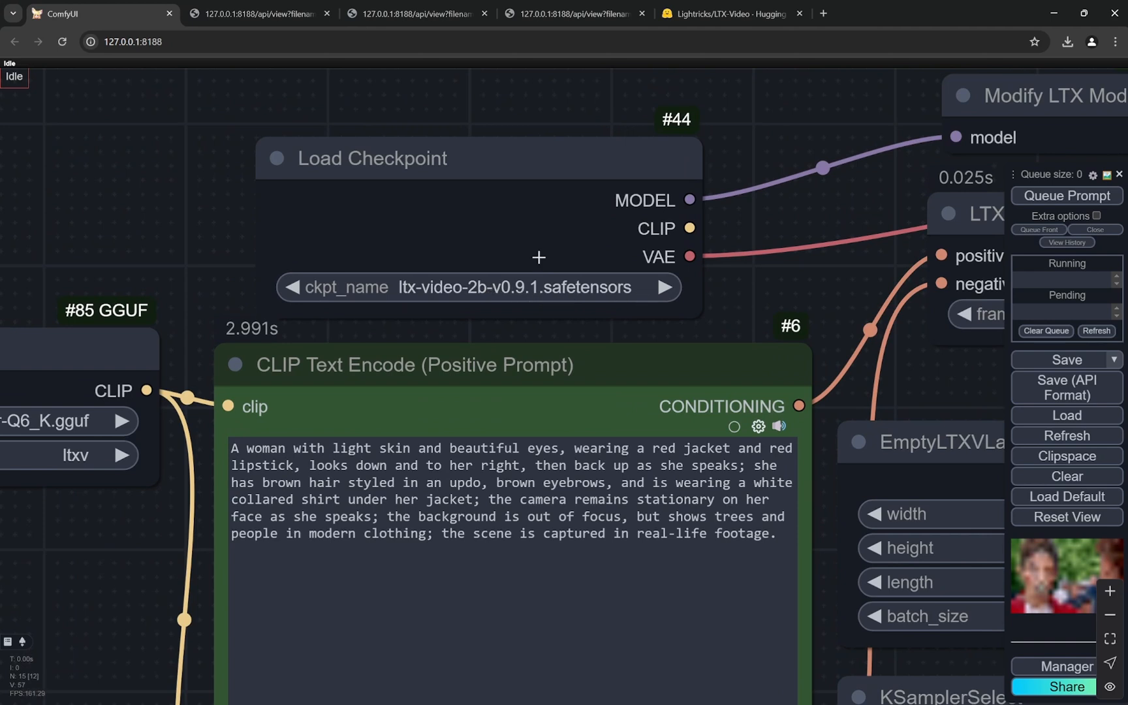
Step: Switch from the ComfyUI workflow to the Lightricks/LTX-Video page on Hugging Face
left_click(729, 13)
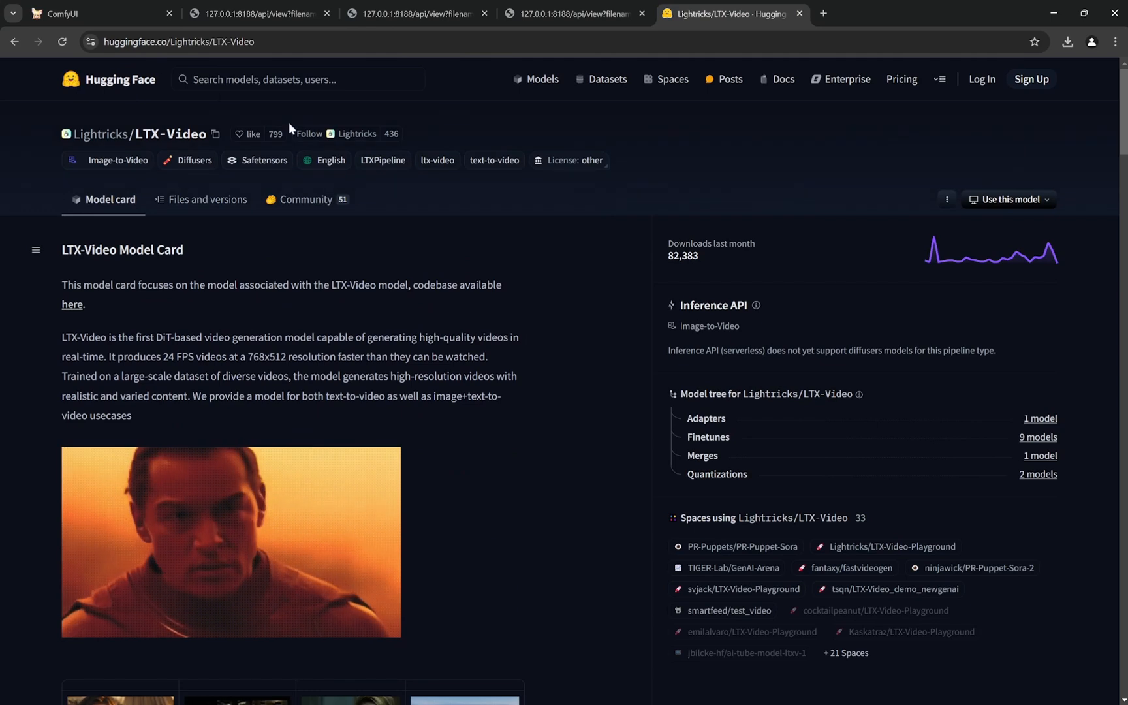
Step: Show the repository file list with the ltx-video-2b-v0.9.1 and v0.9 safetensors checkpoints
left_click(208, 200)
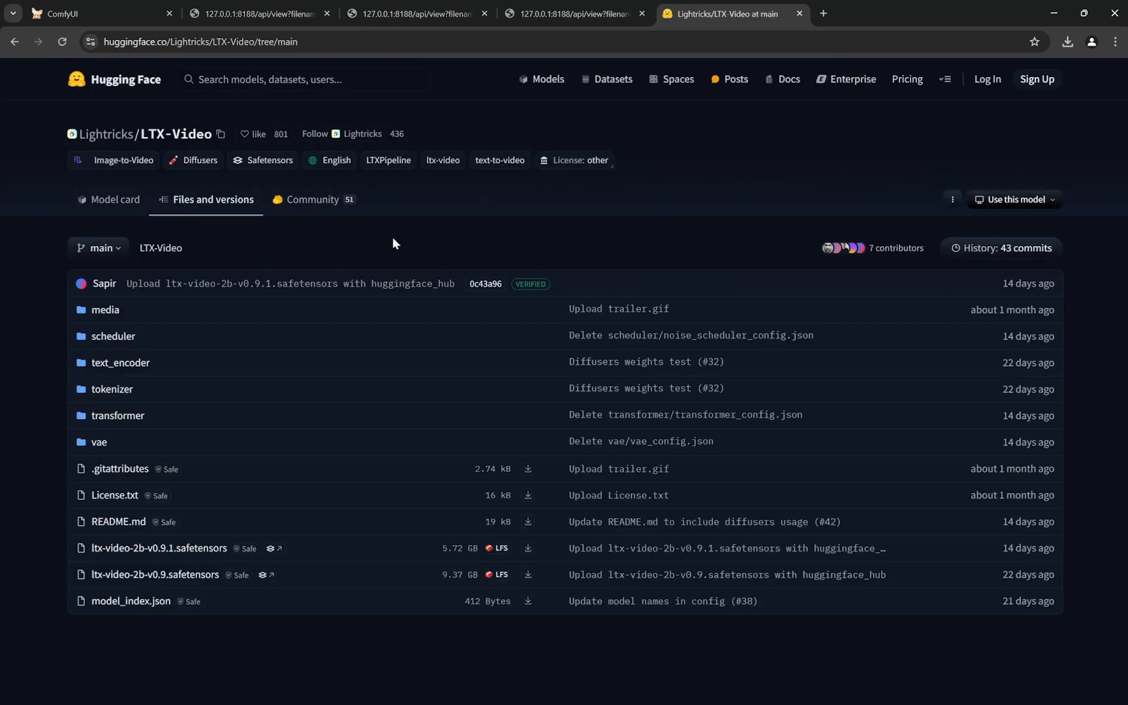
mouse_move(180, 557)
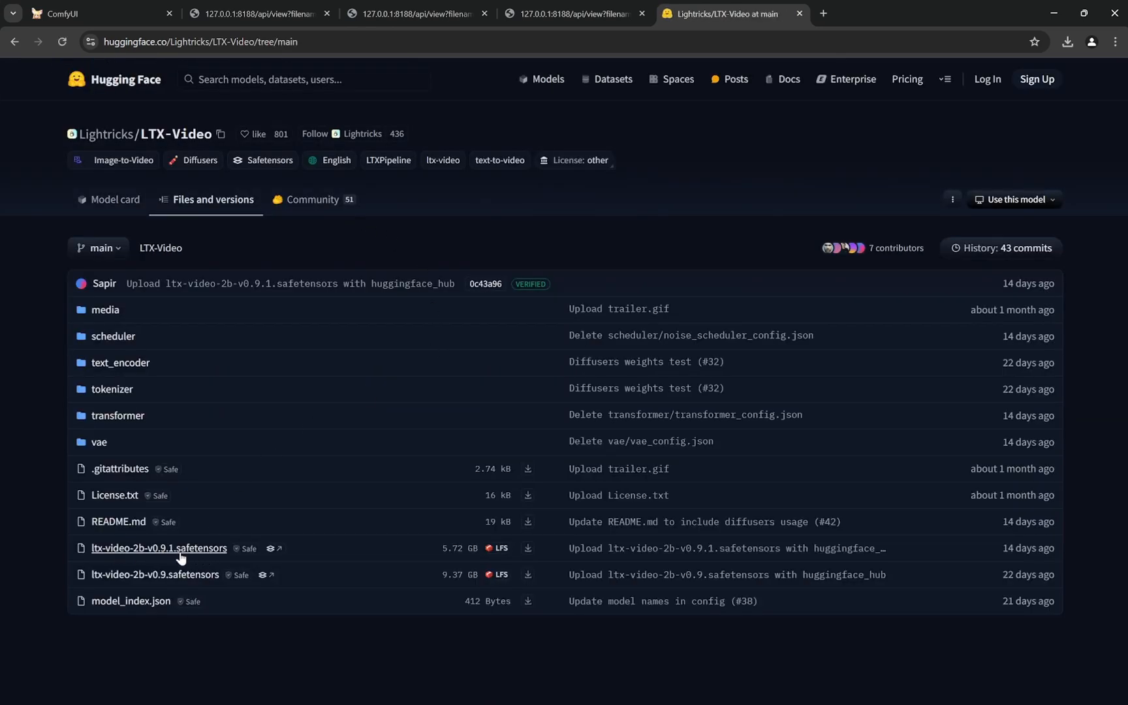
mouse_move(152, 583)
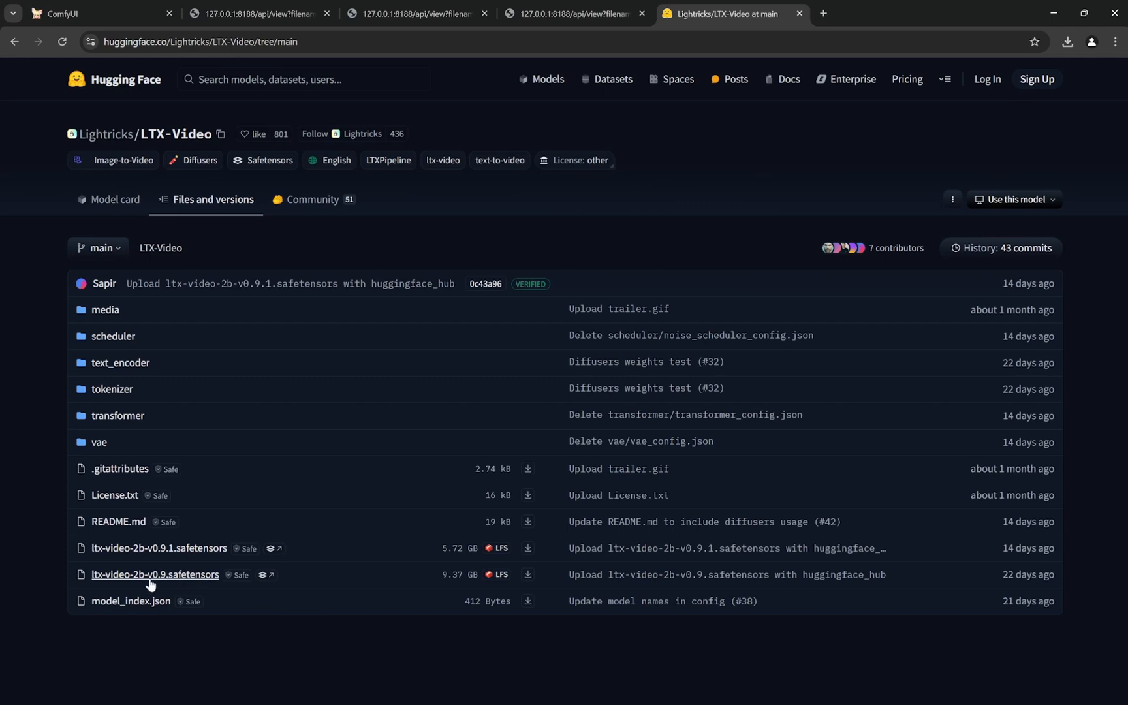
mouse_move(171, 586)
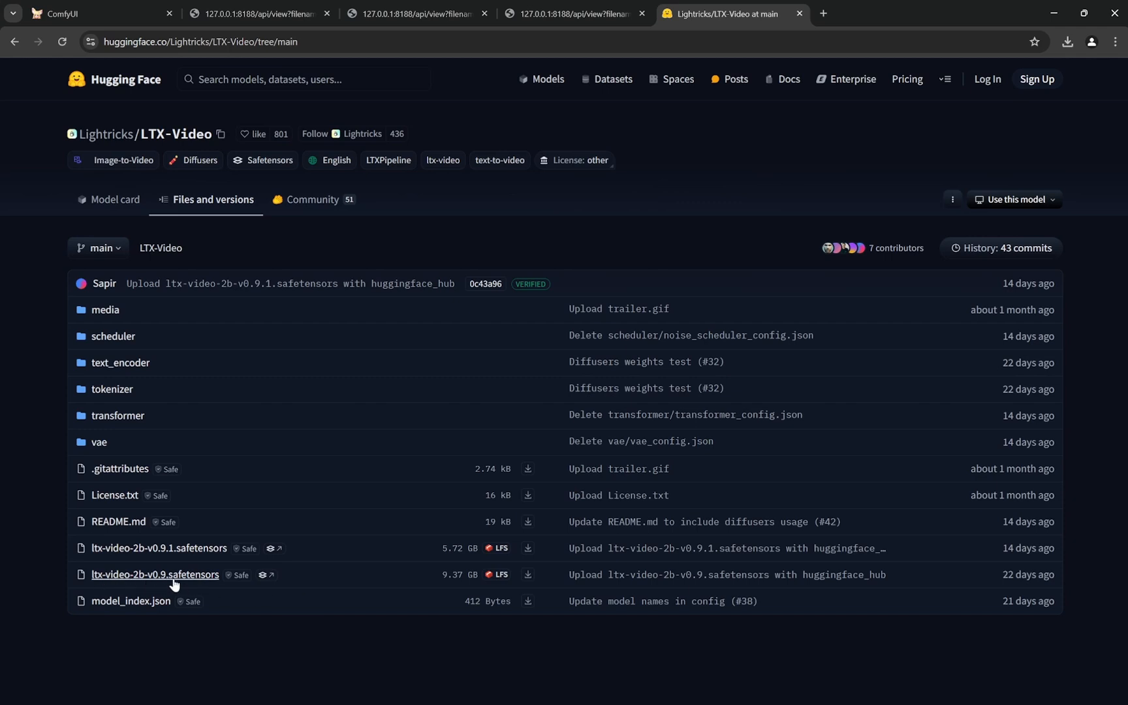
mouse_move(494, 590)
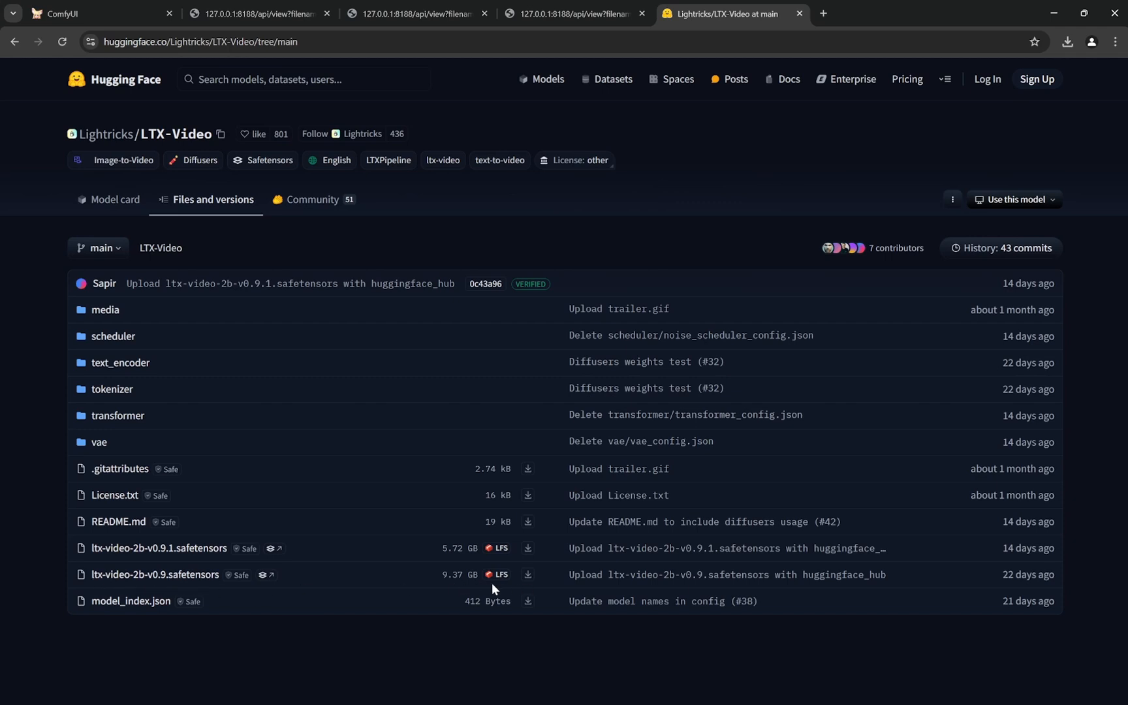
mouse_move(466, 567)
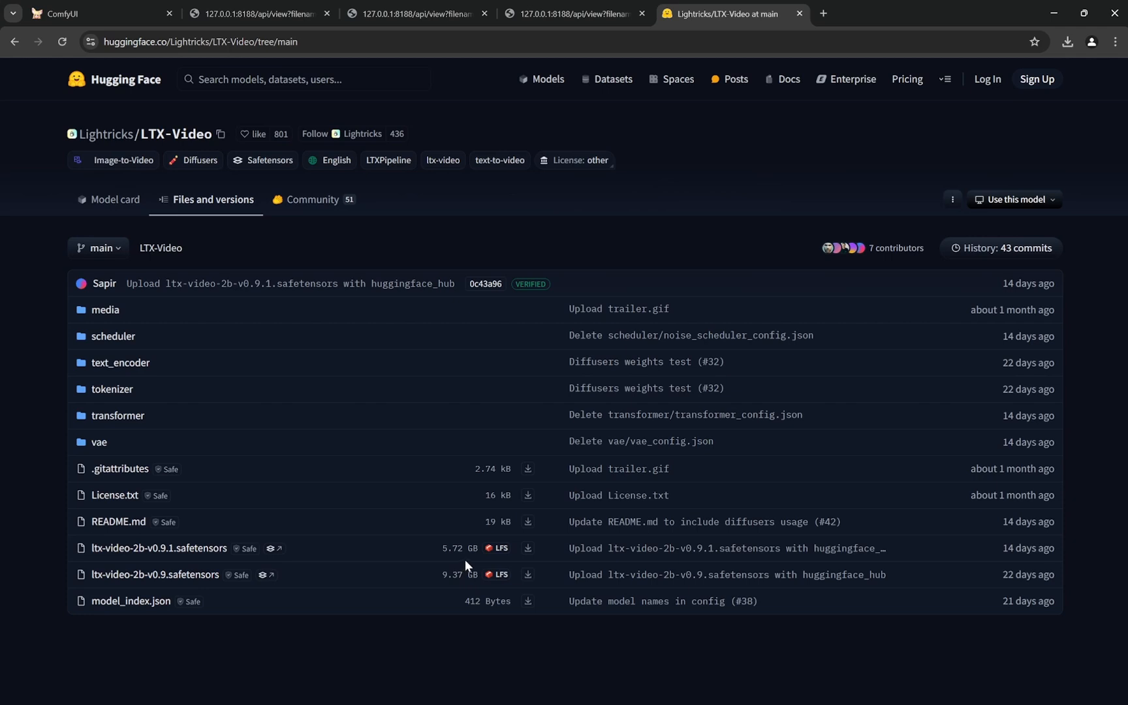
mouse_move(236, 574)
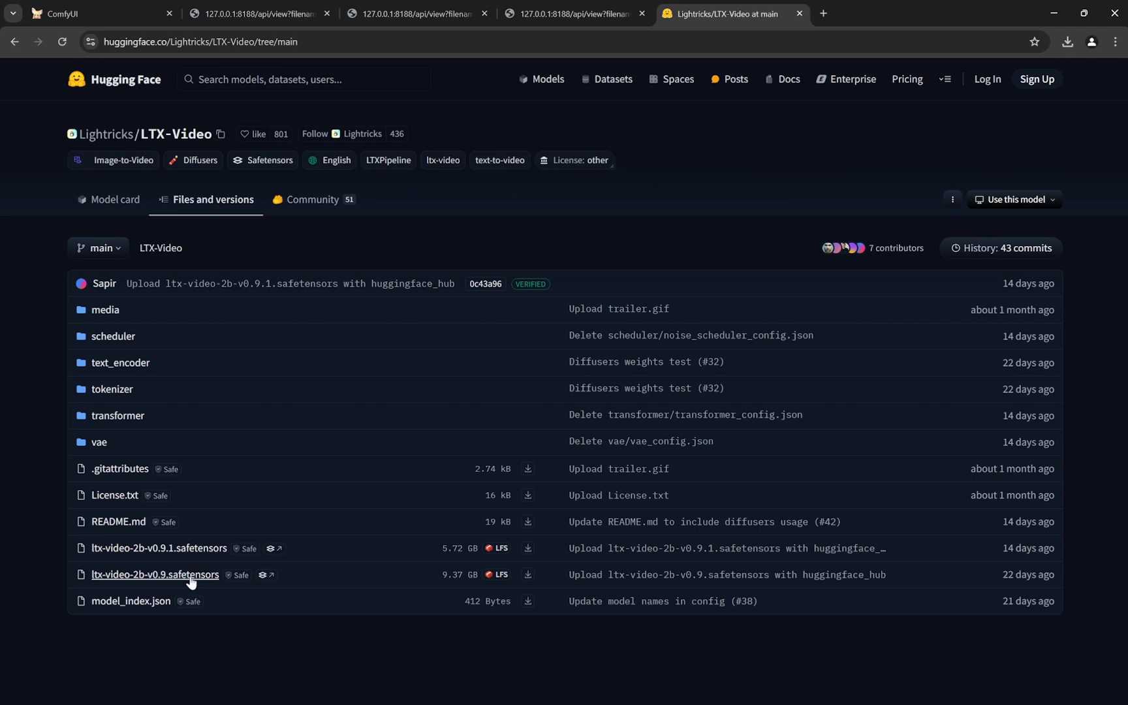
mouse_move(328, 563)
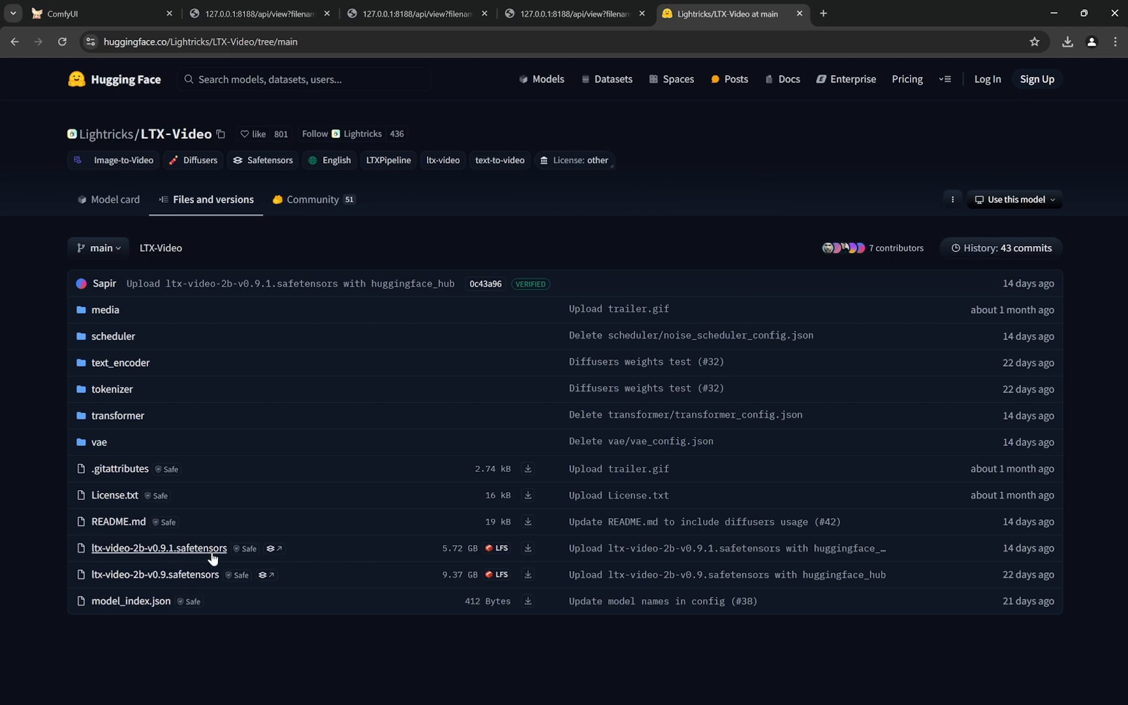
mouse_move(48, 555)
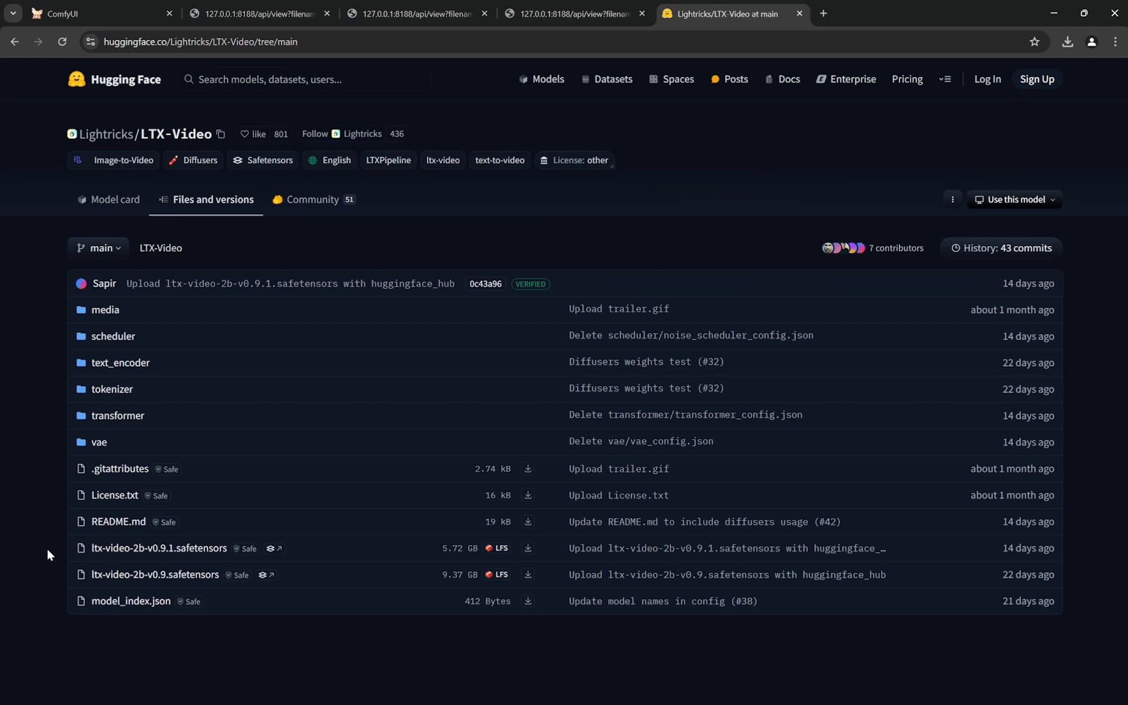
Step: Return to the ComfyUI workflow, zoom out to the whole graph, and dismiss the Manager menu
left_click(94, 13)
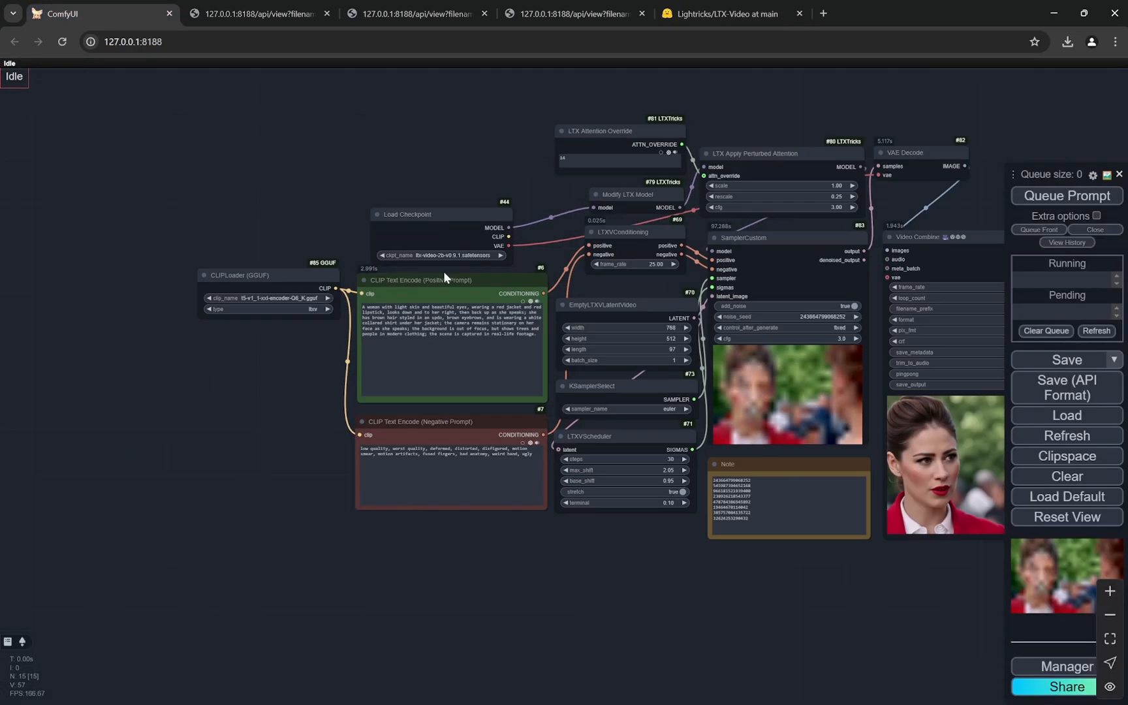
scroll("up", 3)
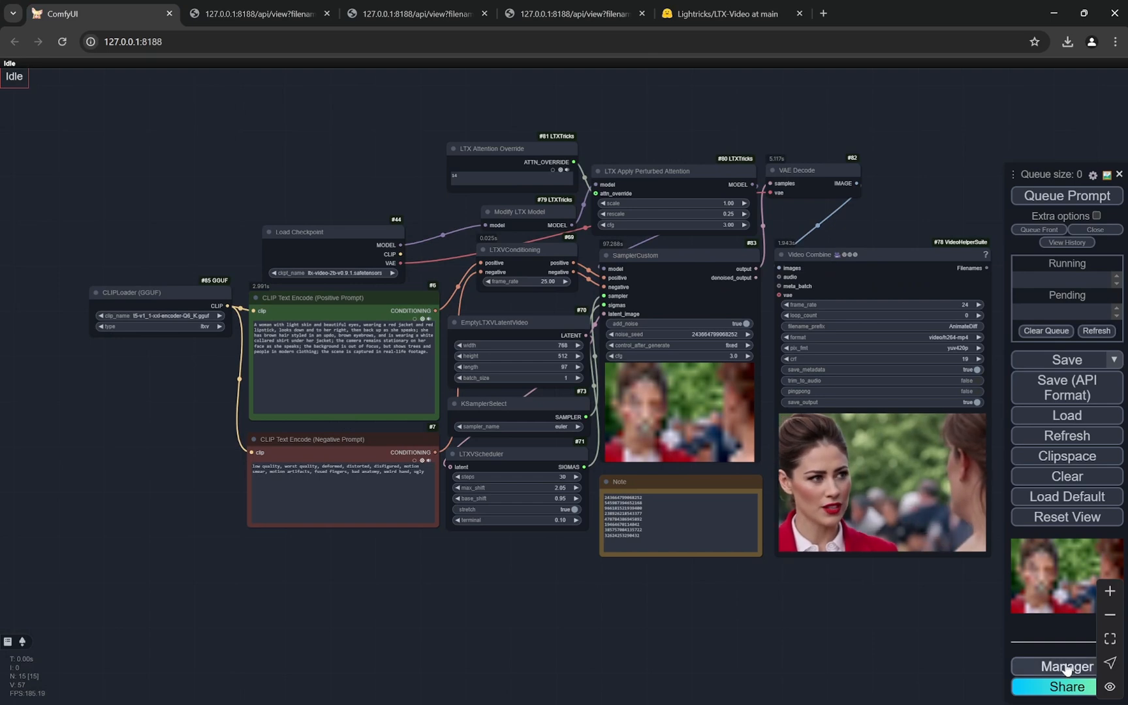
left_click(1066, 666)
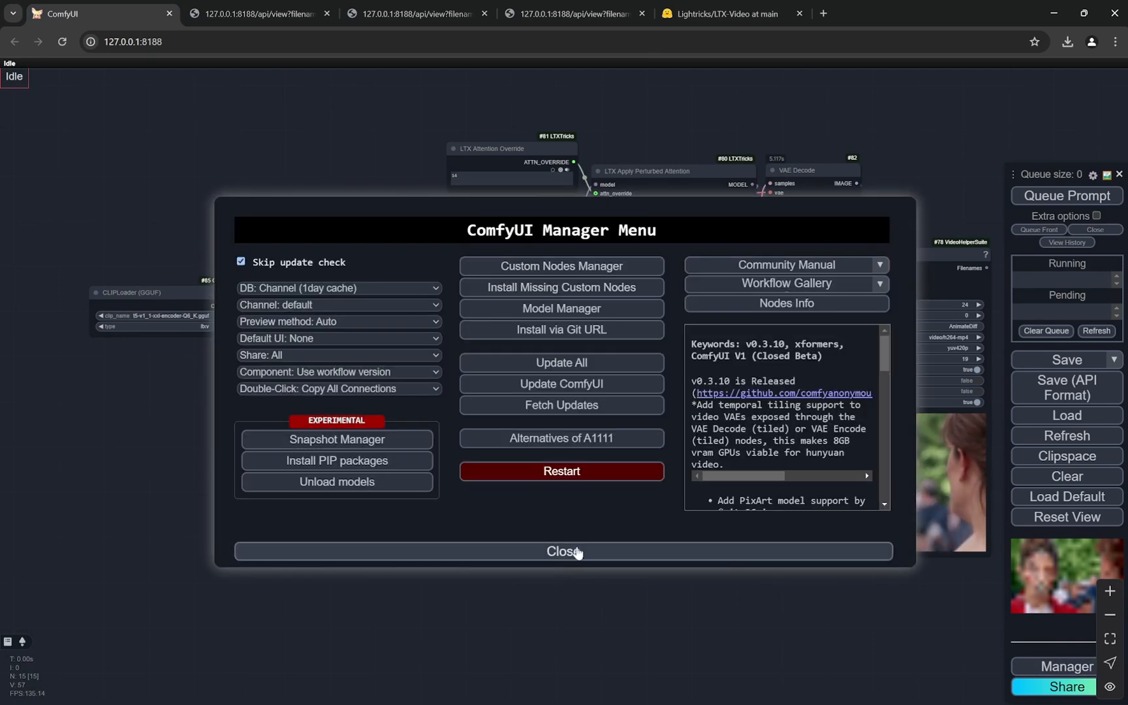
left_click(560, 551)
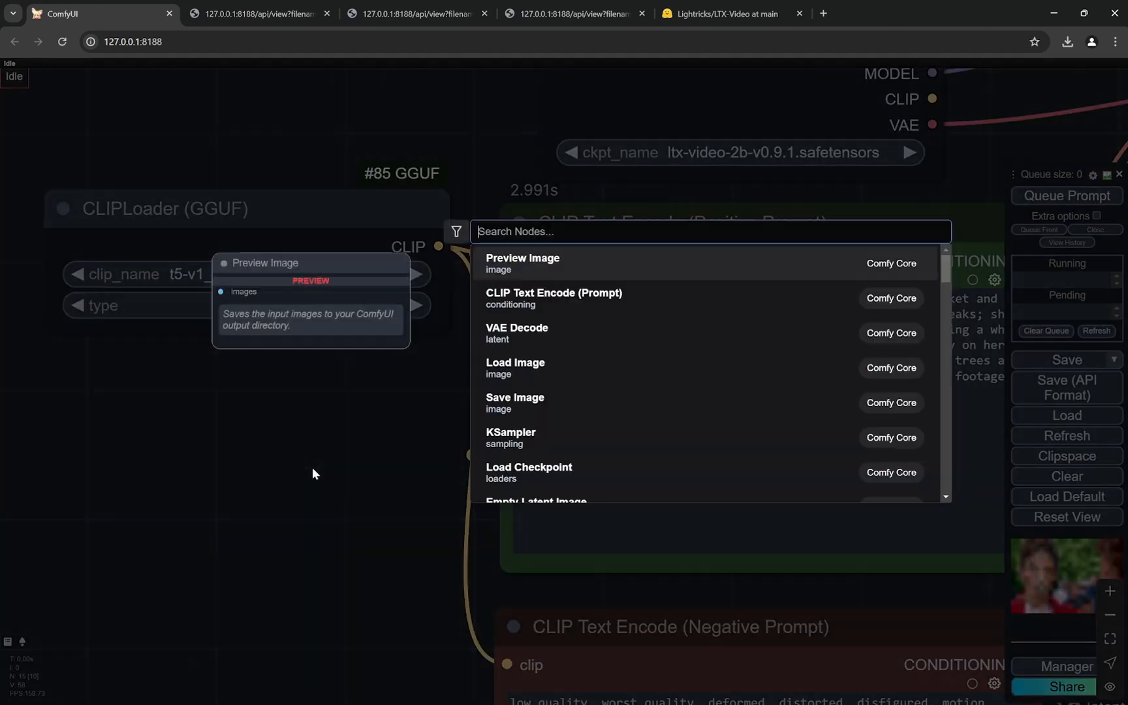
Step: Search nodes for 'ggu' and add a DualCLIPLoader (GGUF) node below the existing GGUF CLIP loader
type("ggu")
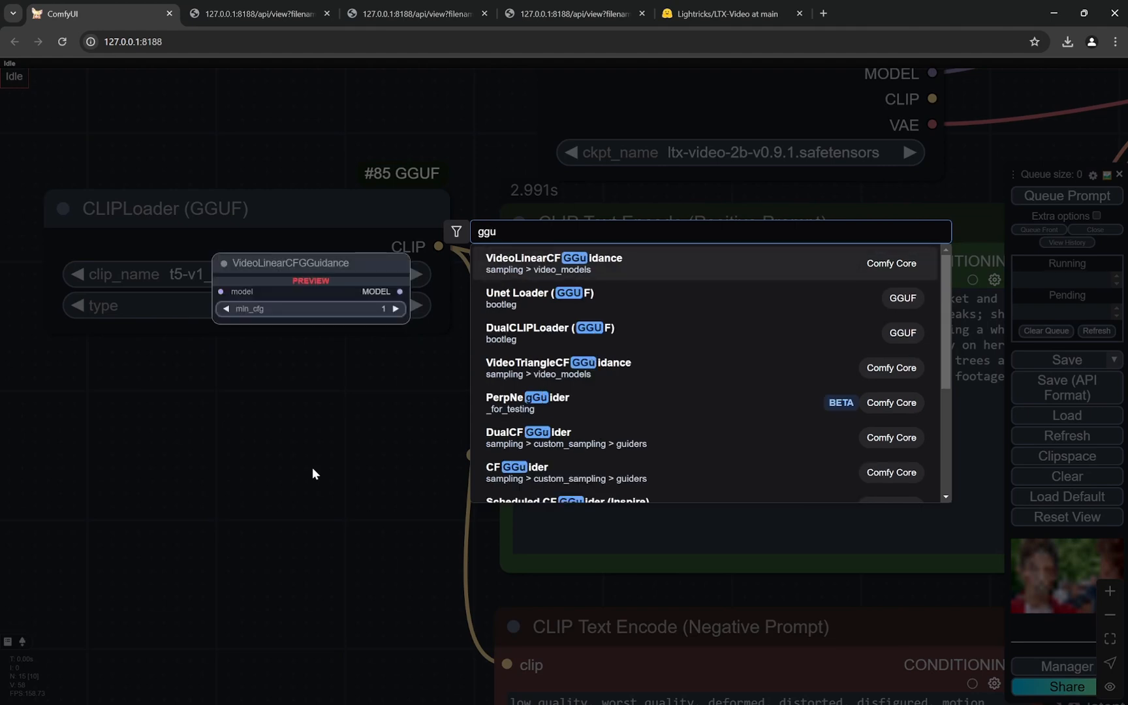
left_click(548, 328)
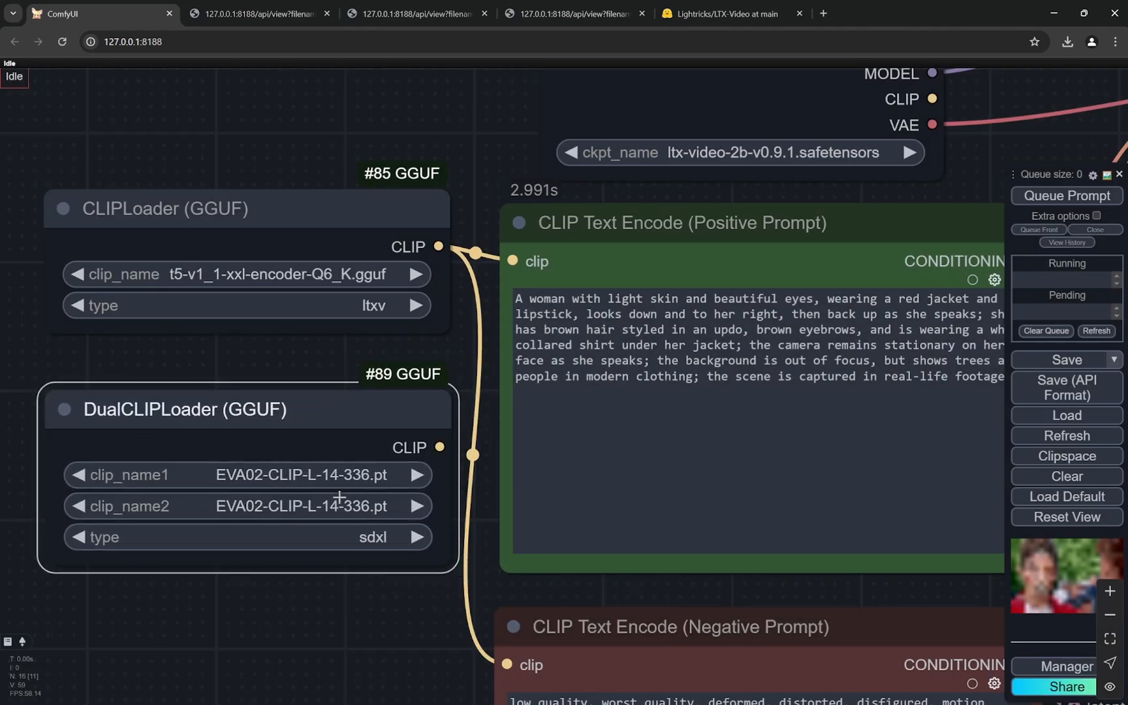
left_click(416, 536)
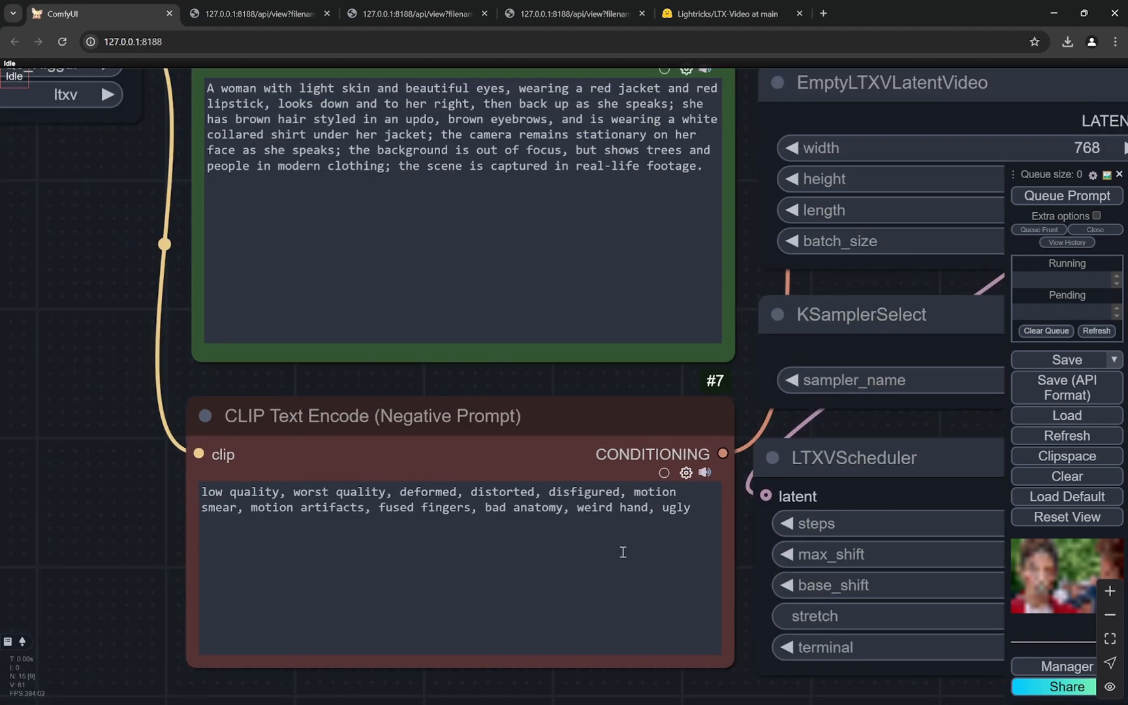
mouse_move(319, 488)
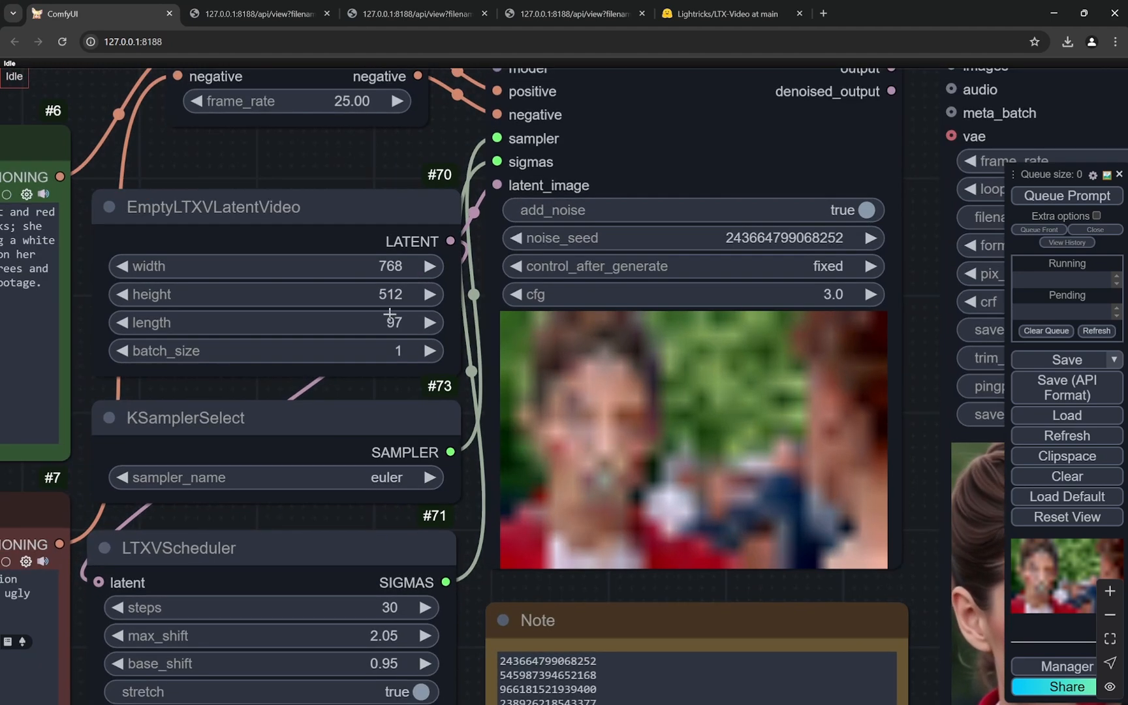
mouse_move(372, 254)
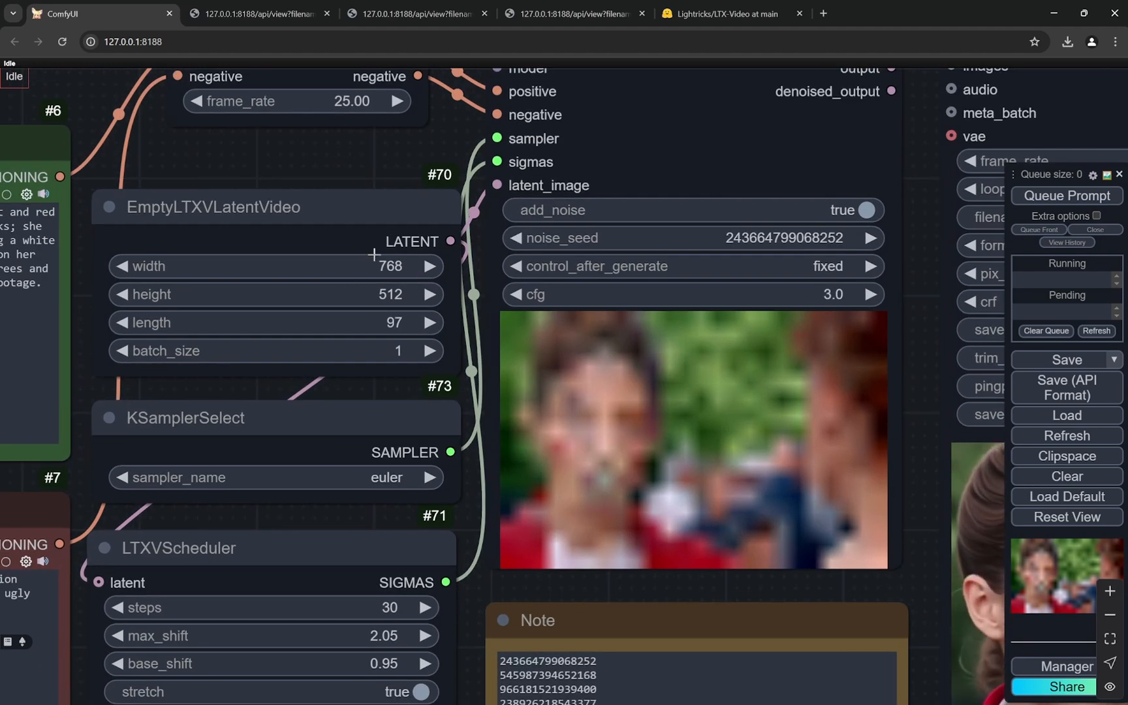
mouse_move(419, 292)
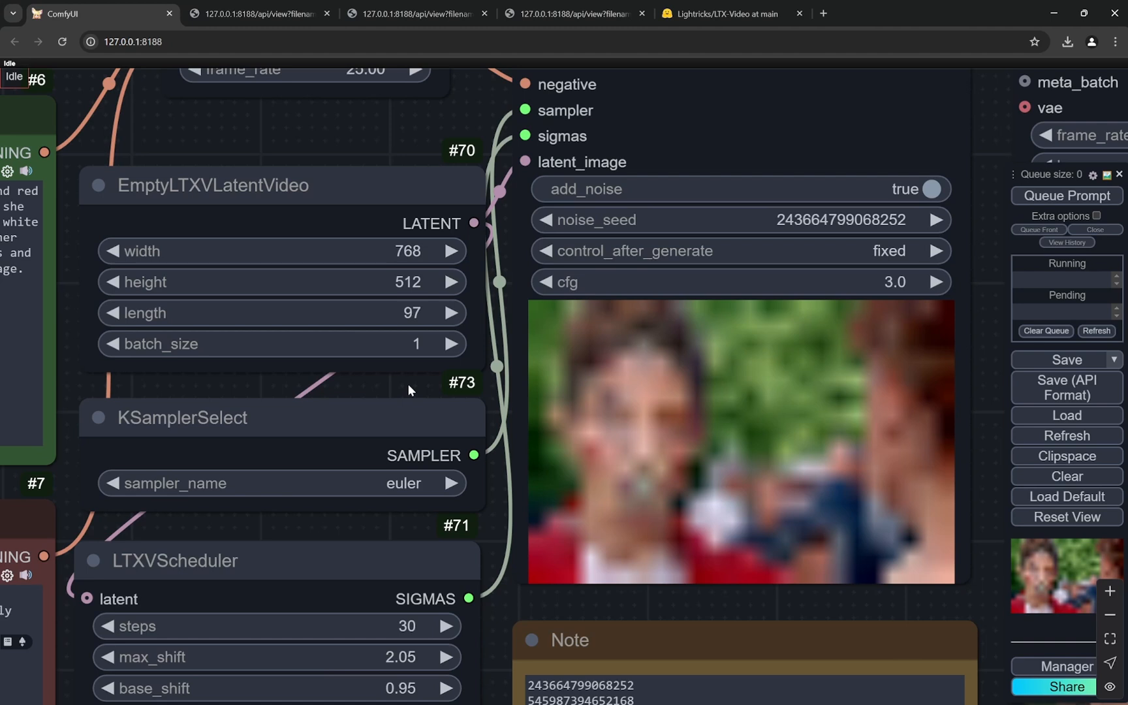
Step: Review the model card's general tips on resolutions, frame counts and prompts, then return to ComfyUI
left_click(721, 13)
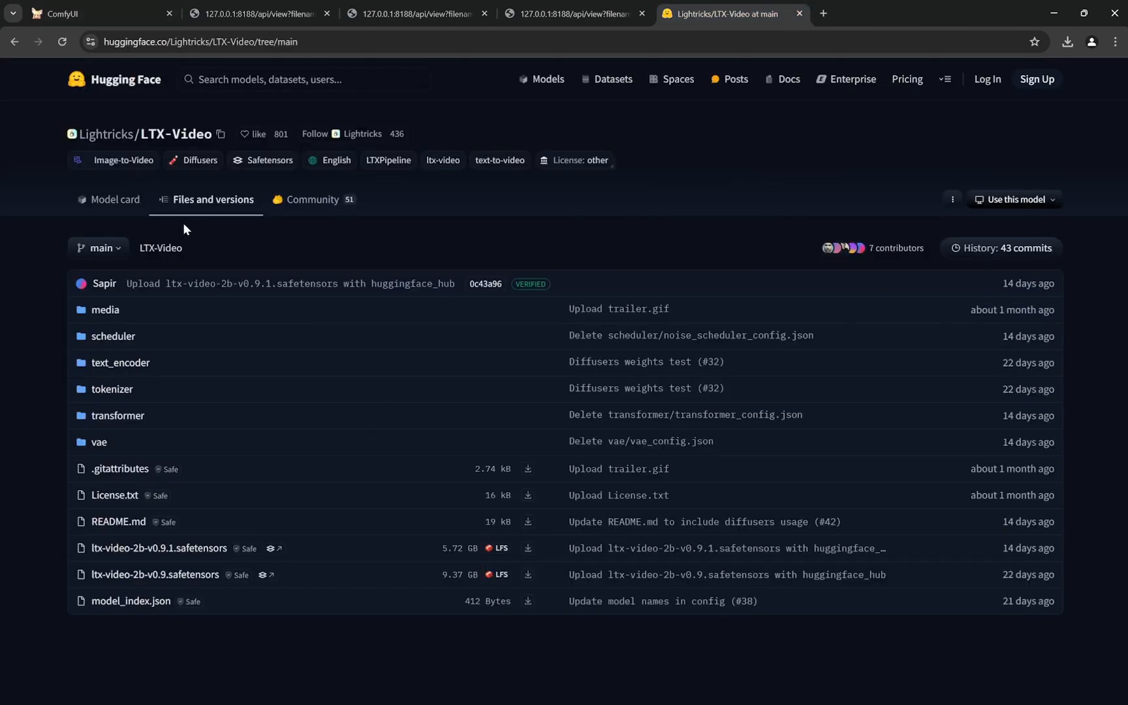
left_click(113, 199)
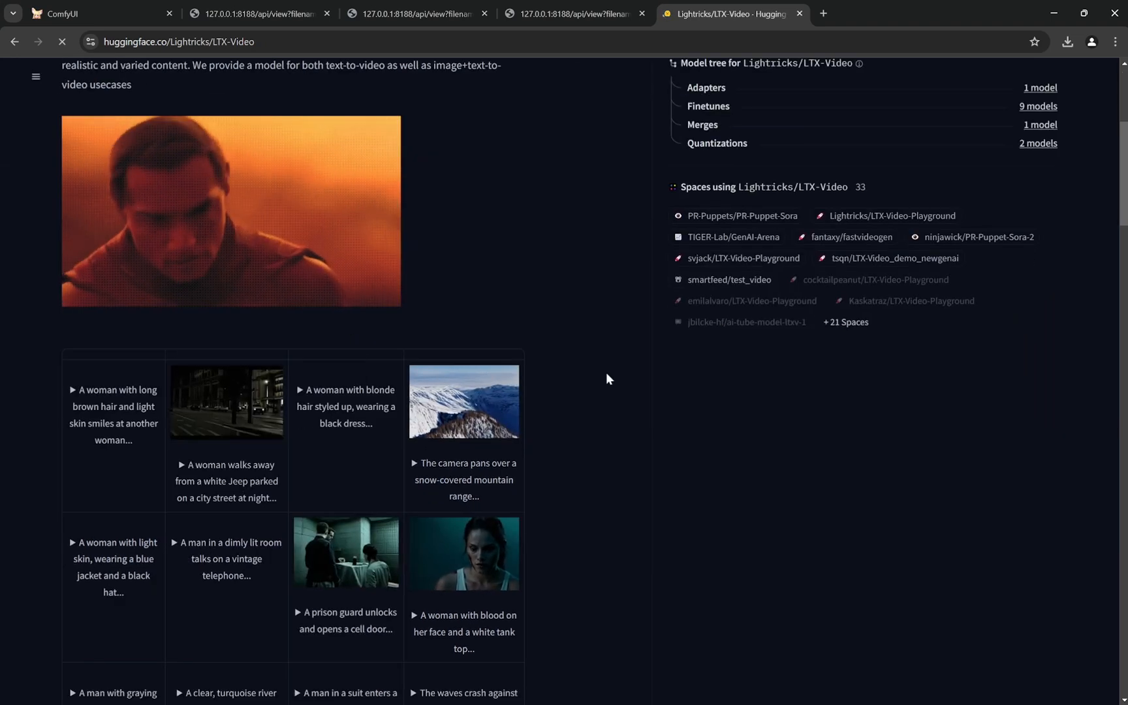
scroll("up", 3)
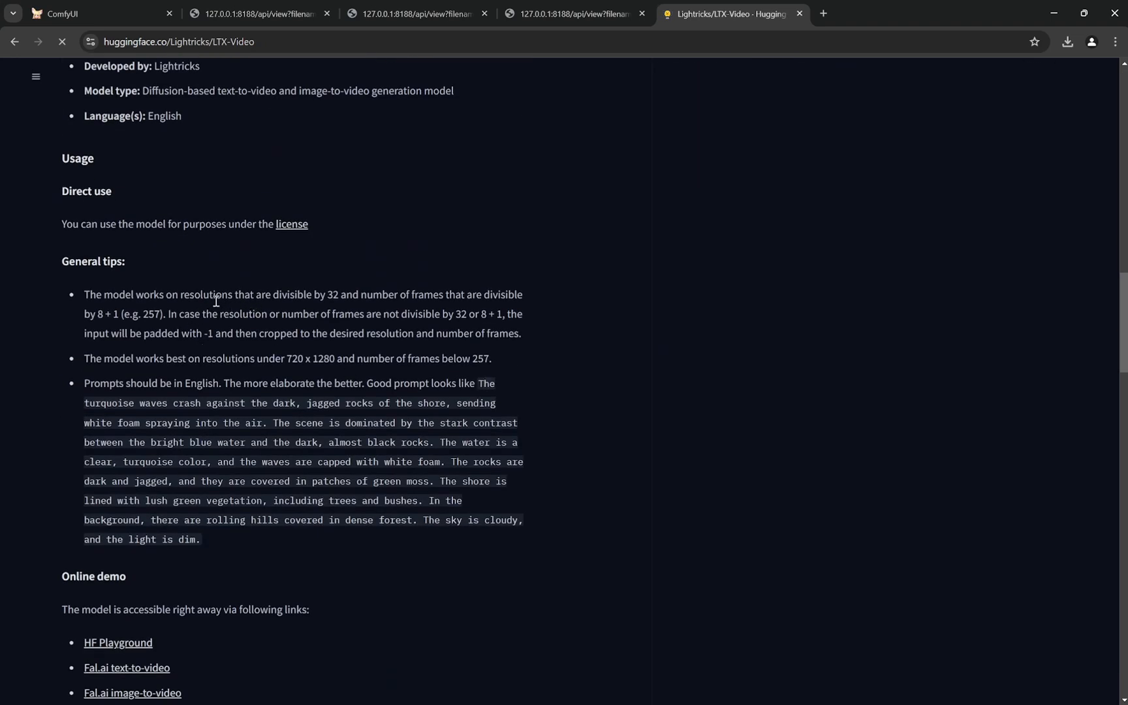
mouse_move(343, 299)
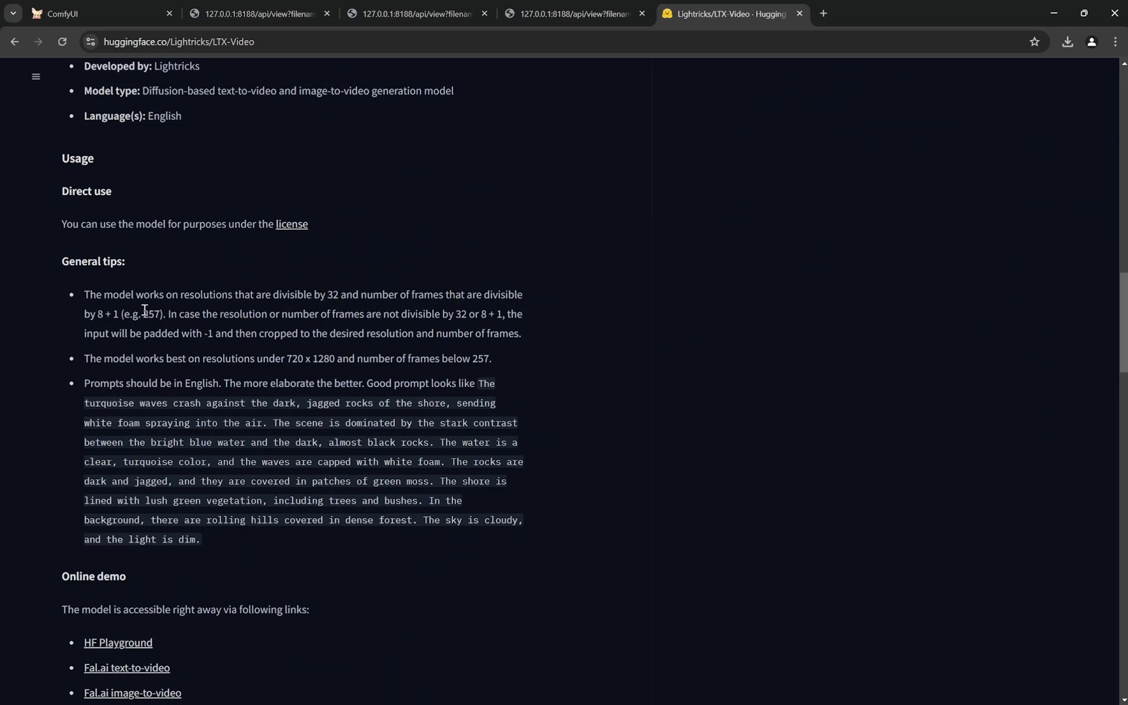
left_click(101, 13)
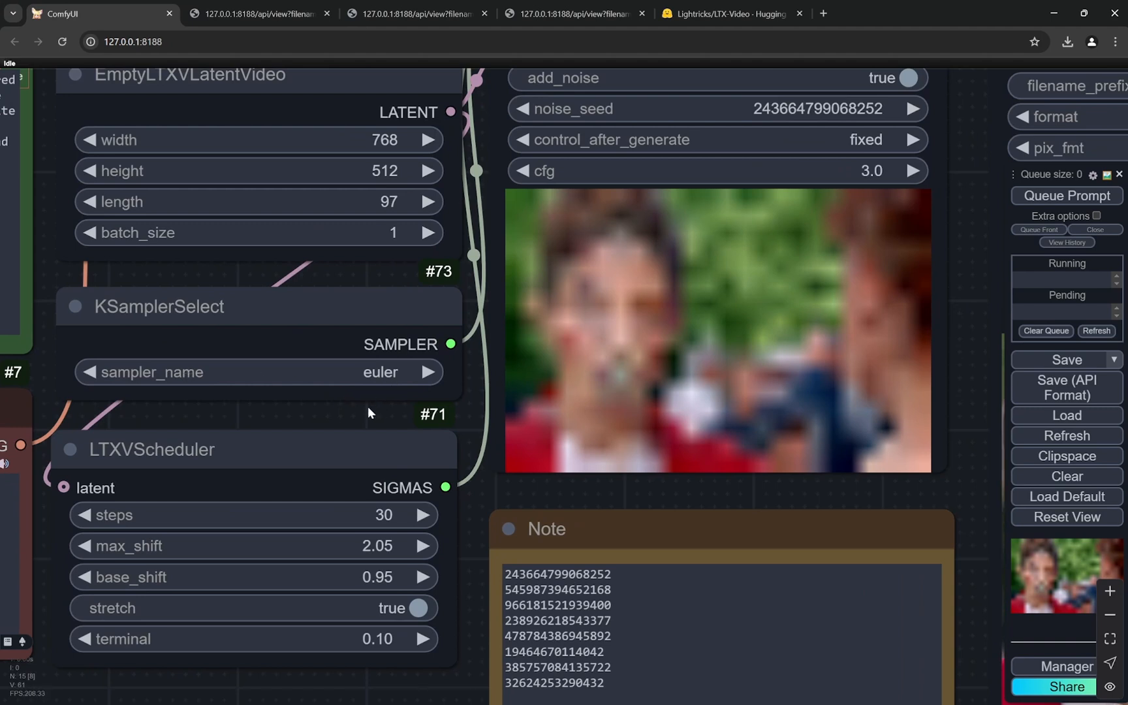
scroll("down", 3)
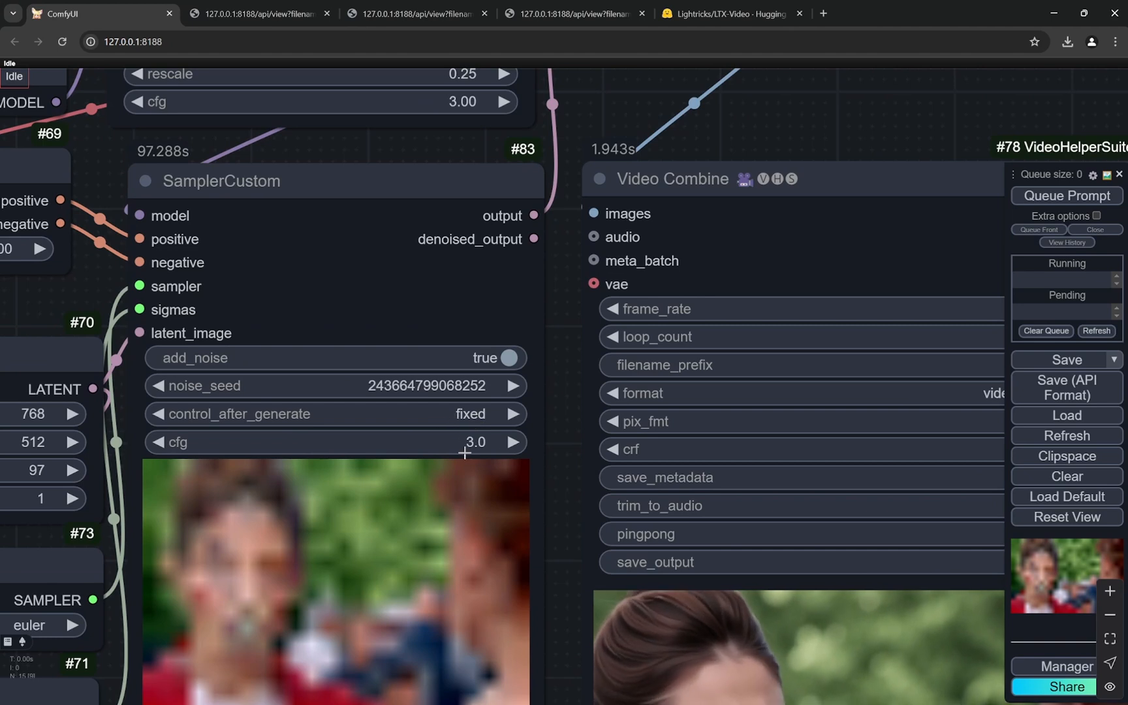
scroll("down", 3)
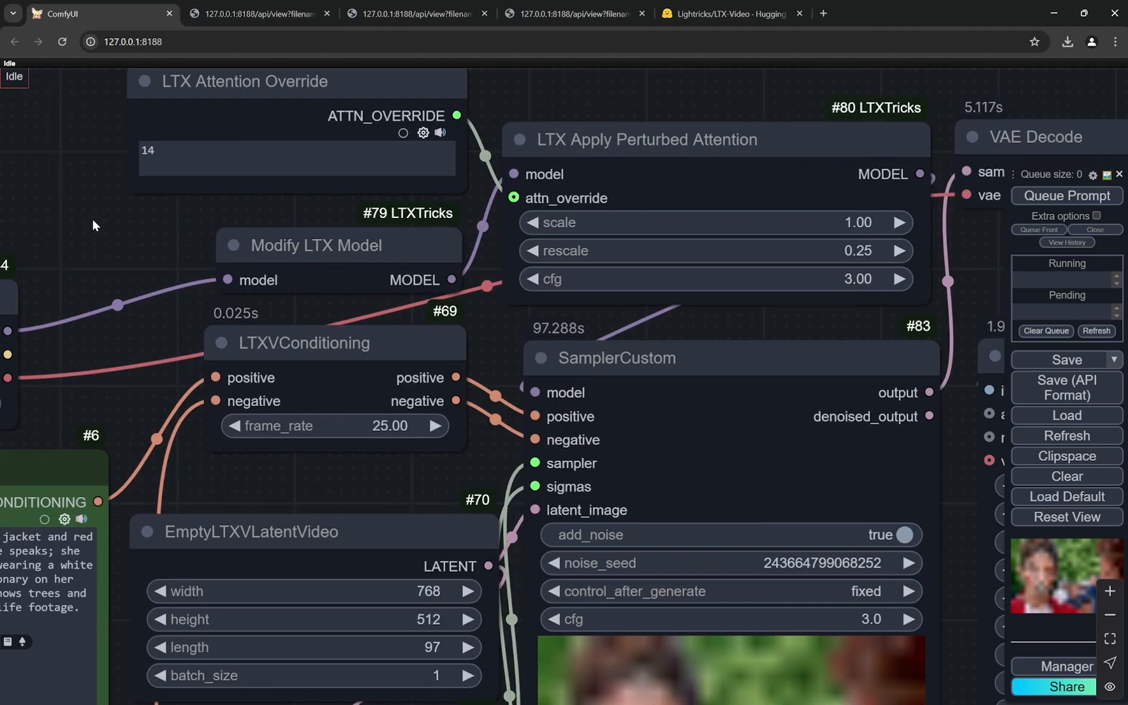
scroll("down", 3)
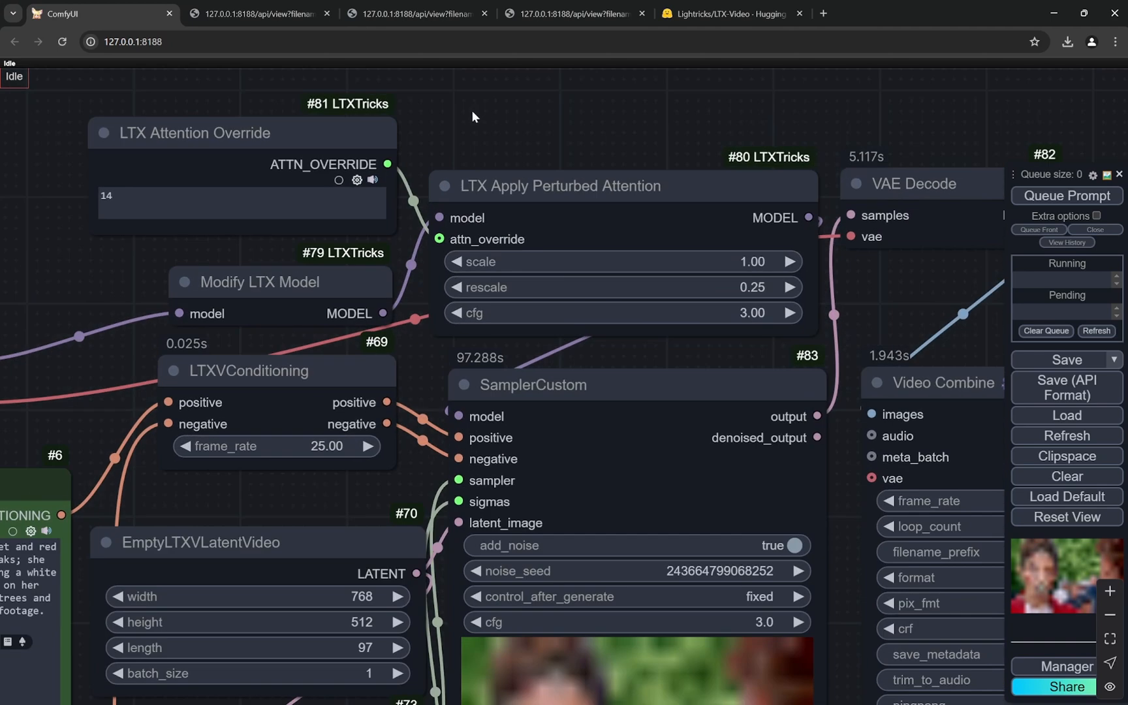
scroll("up", 3)
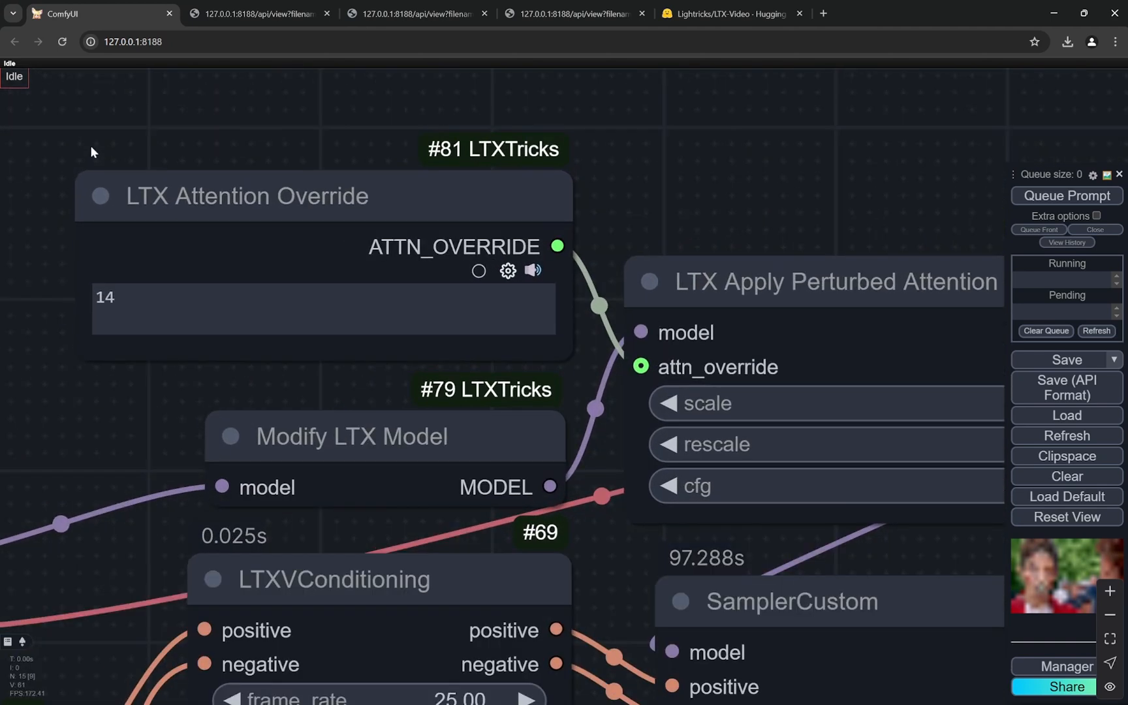
mouse_move(362, 211)
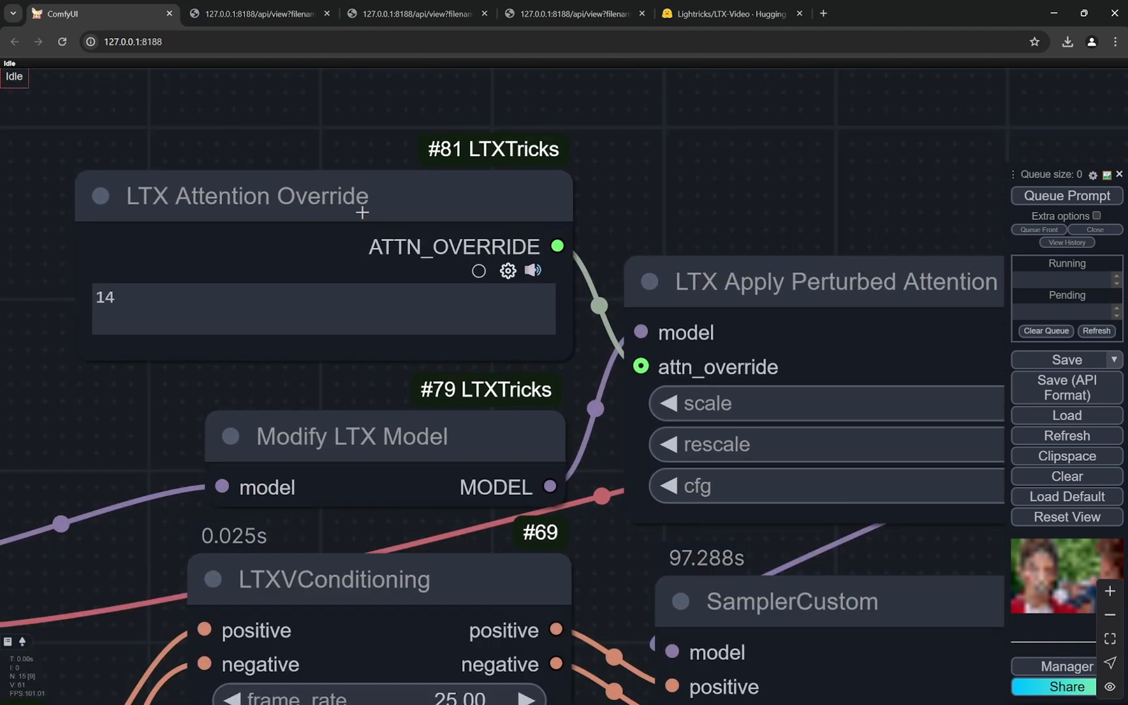
double_click(105, 297)
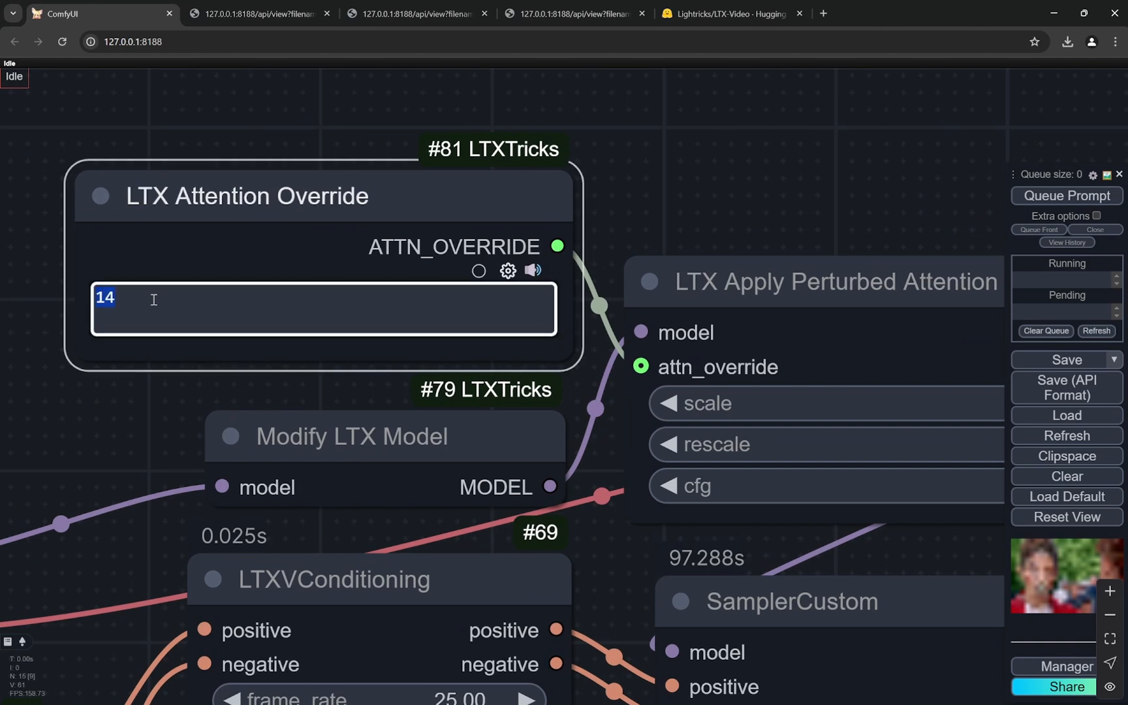
type("layers")
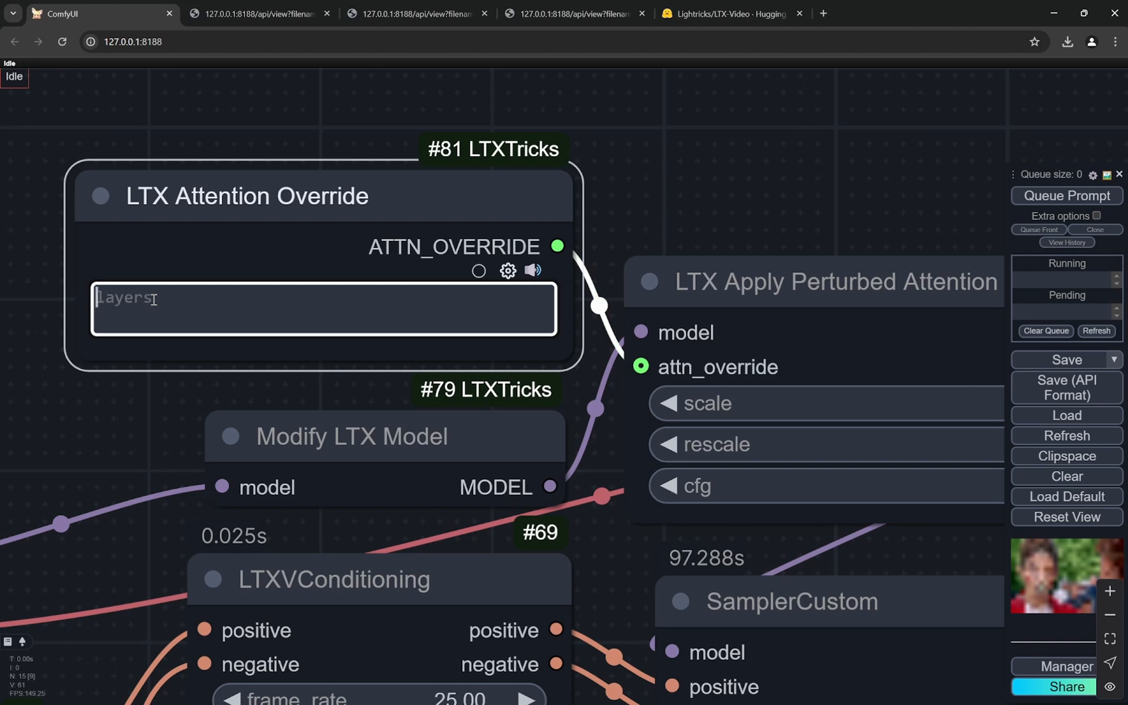
type("8,14")
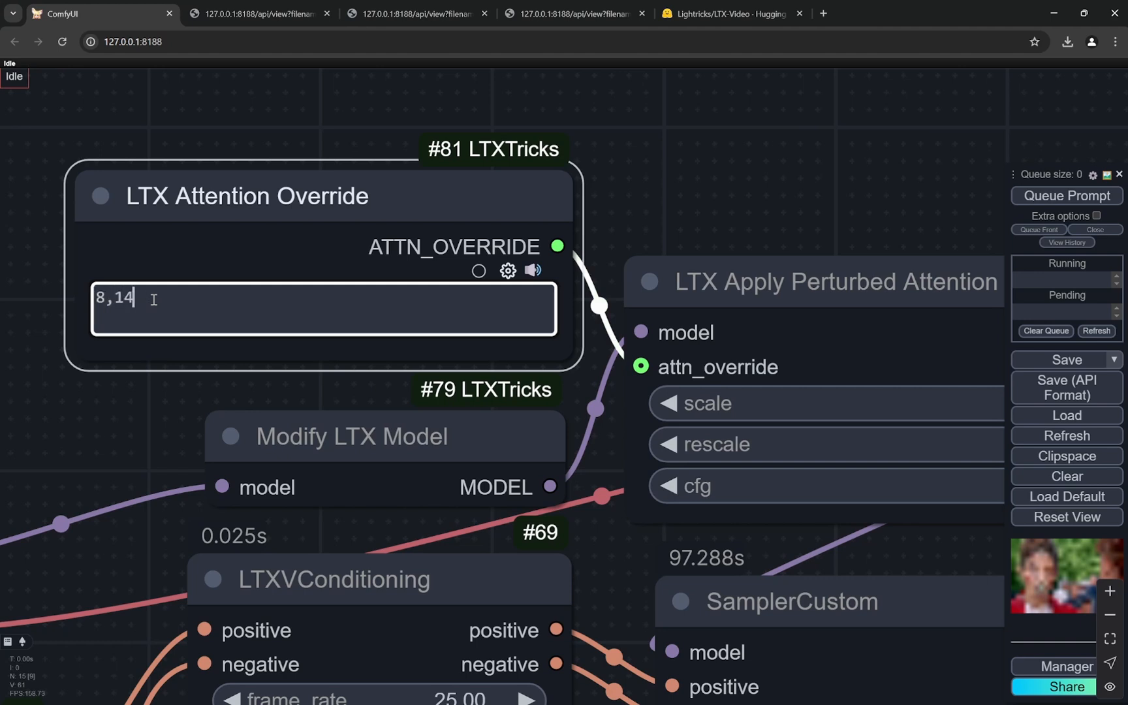
key("ctrl+a")
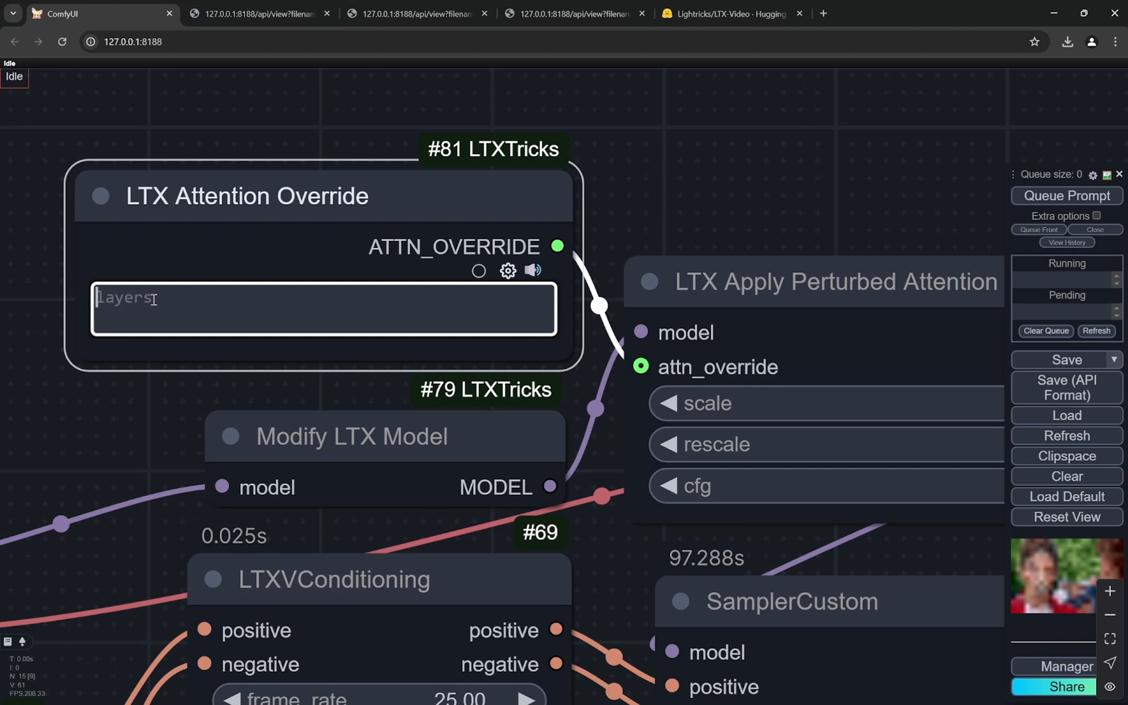
type("14")
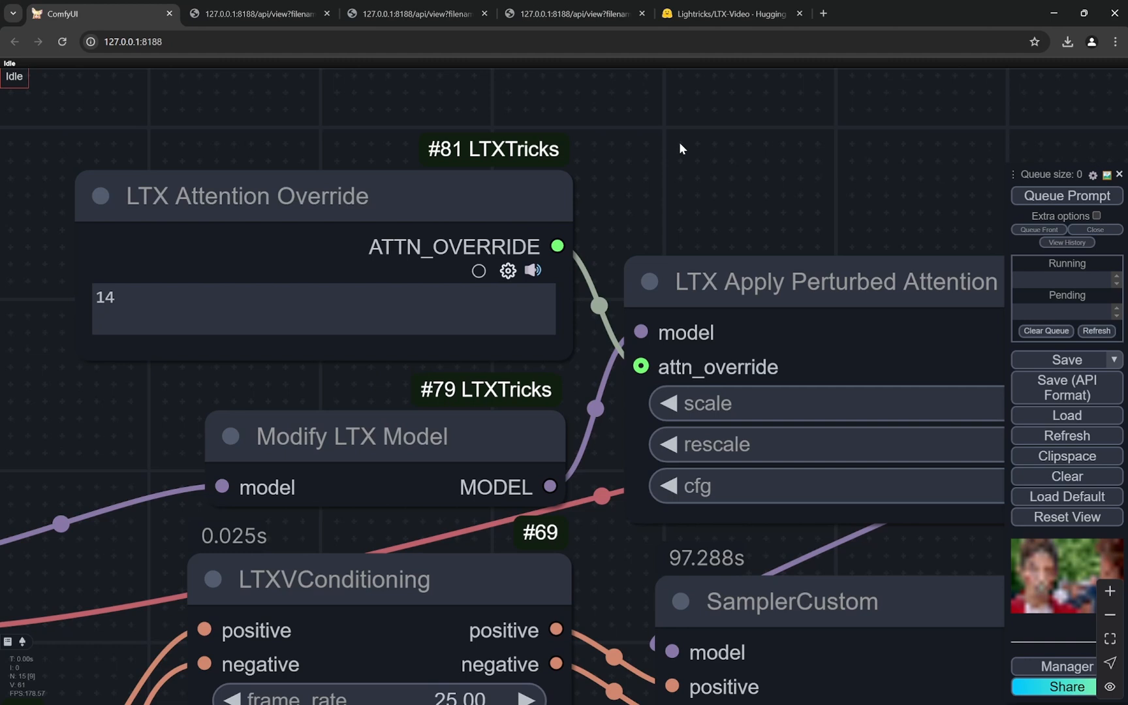
scroll("down", 3)
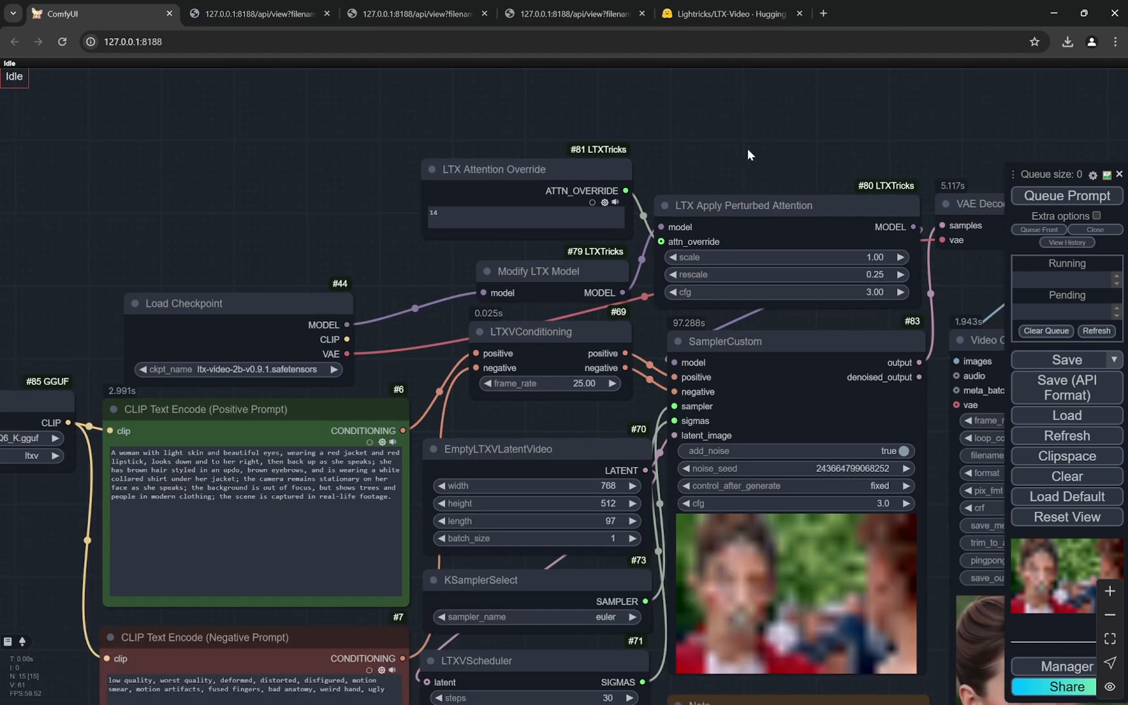
scroll("up", 3)
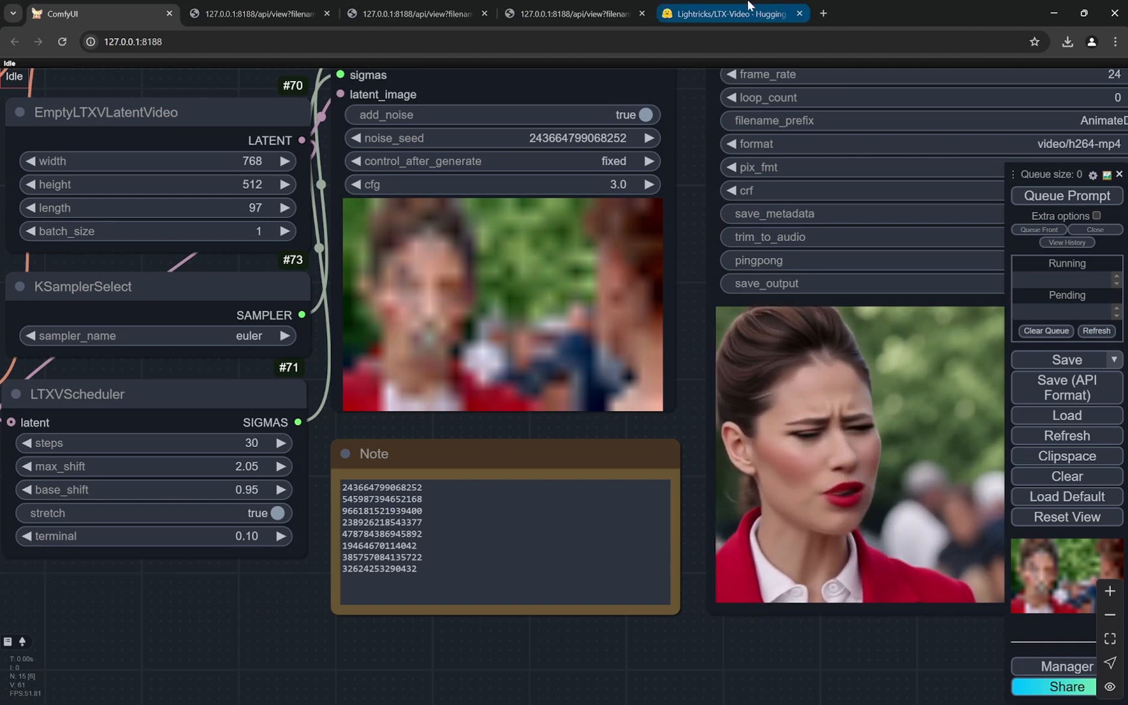
Step: Browse the example gallery's mountain prompt against an earlier generated video, then return to ComfyUI
left_click(728, 13)
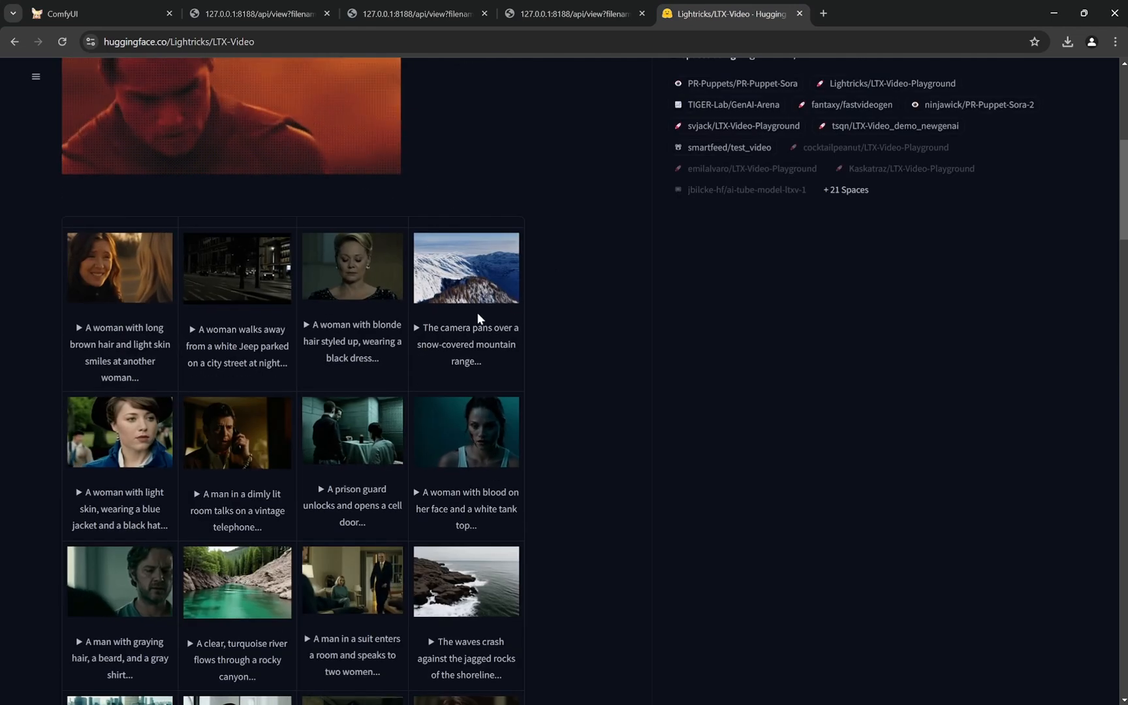
scroll("down", 3)
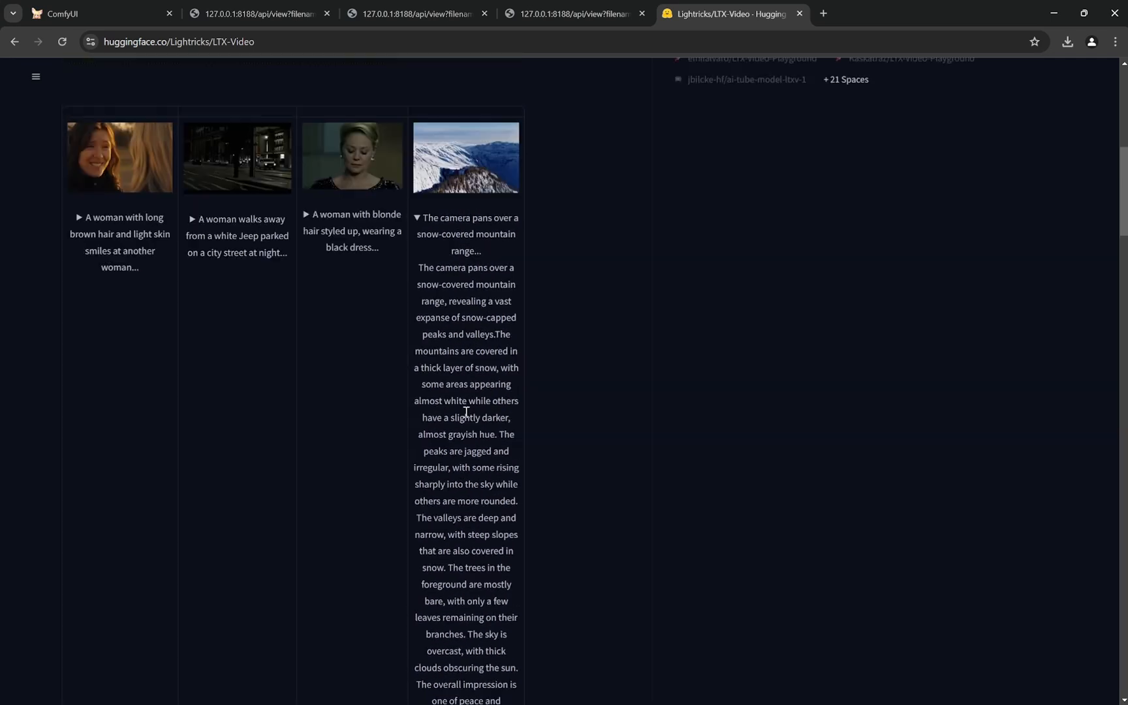
left_click(413, 13)
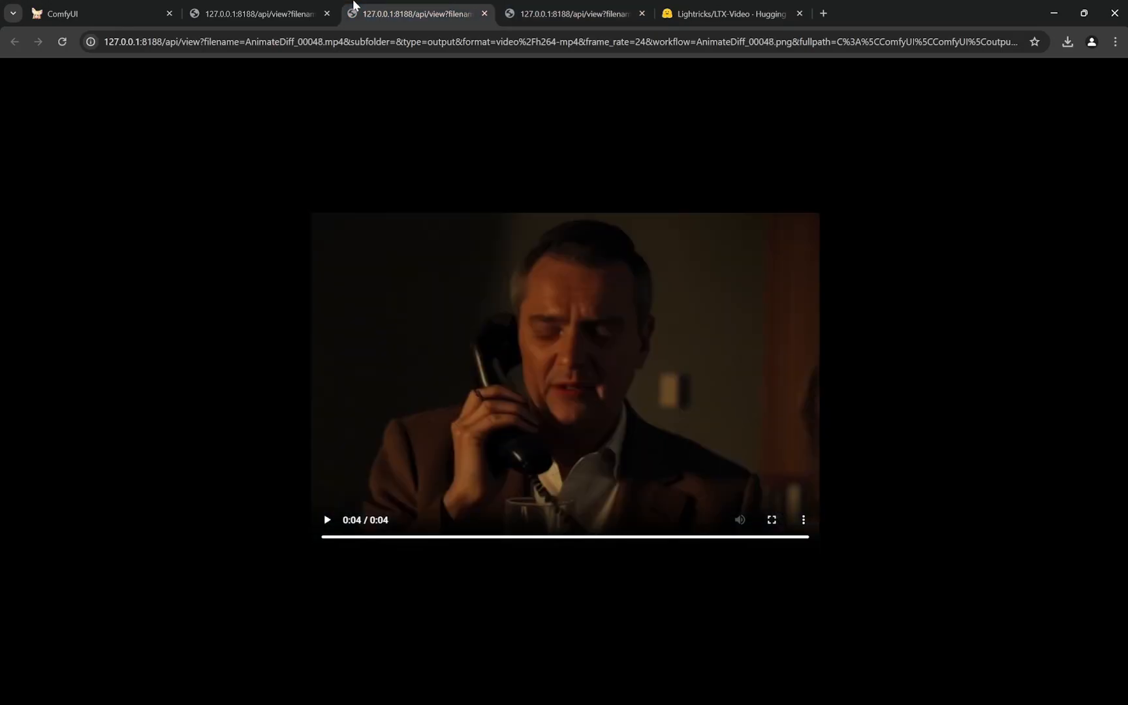
left_click(730, 13)
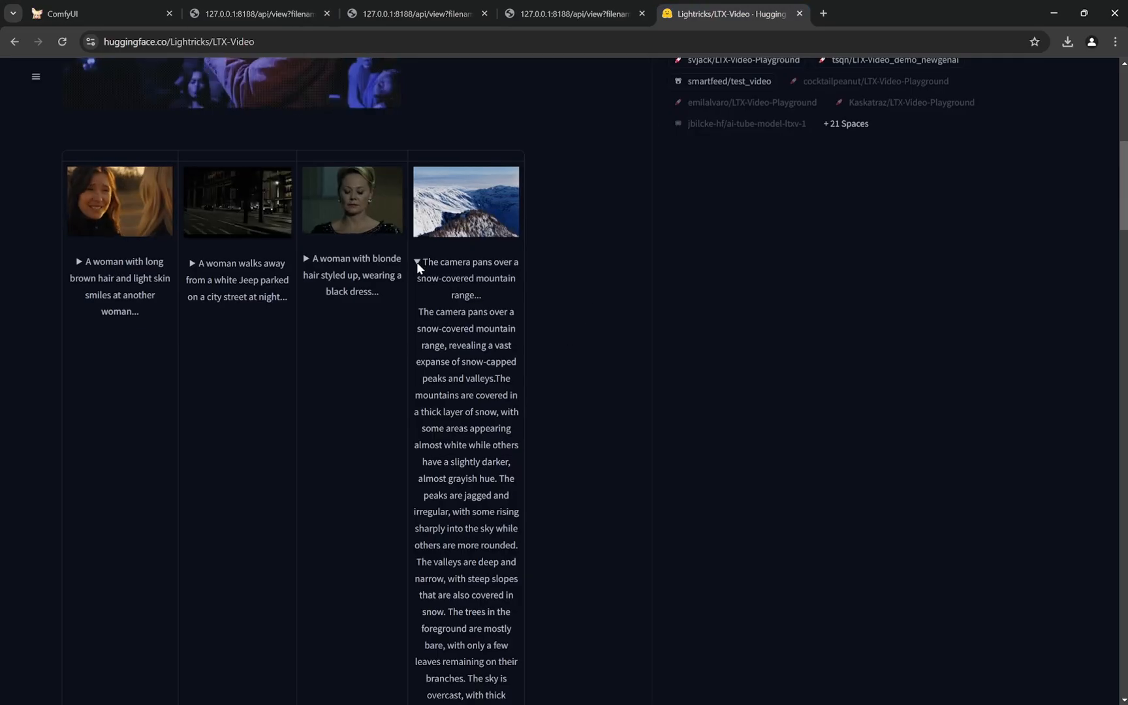
left_click(96, 13)
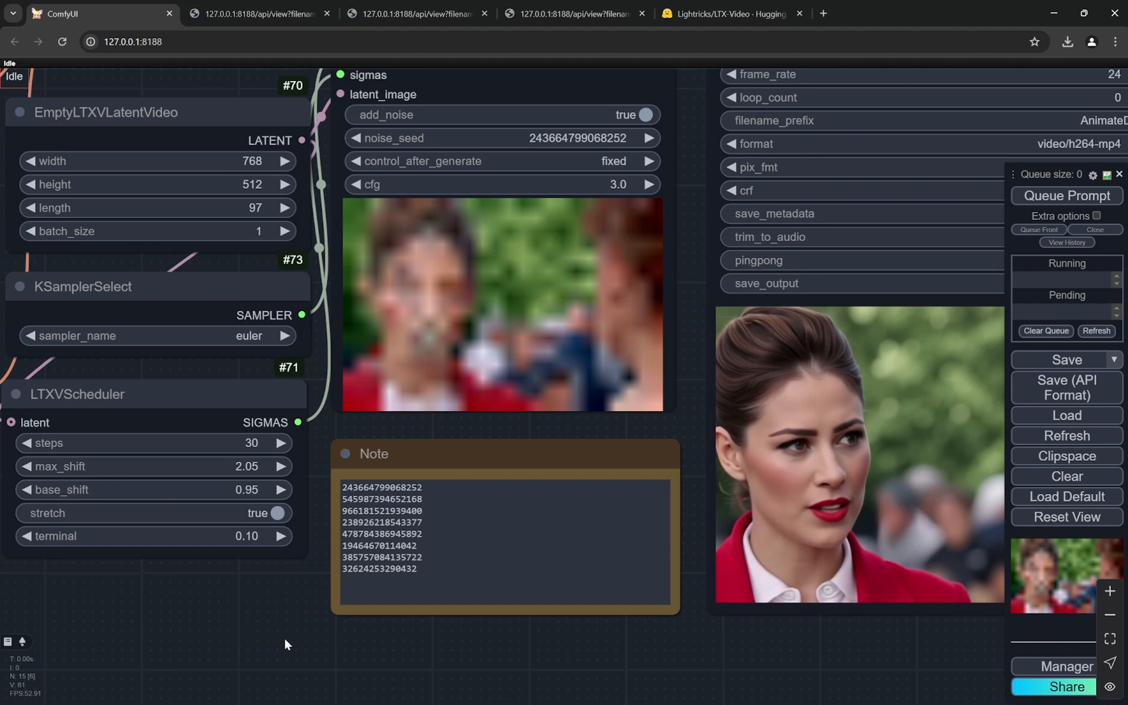
mouse_move(539, 582)
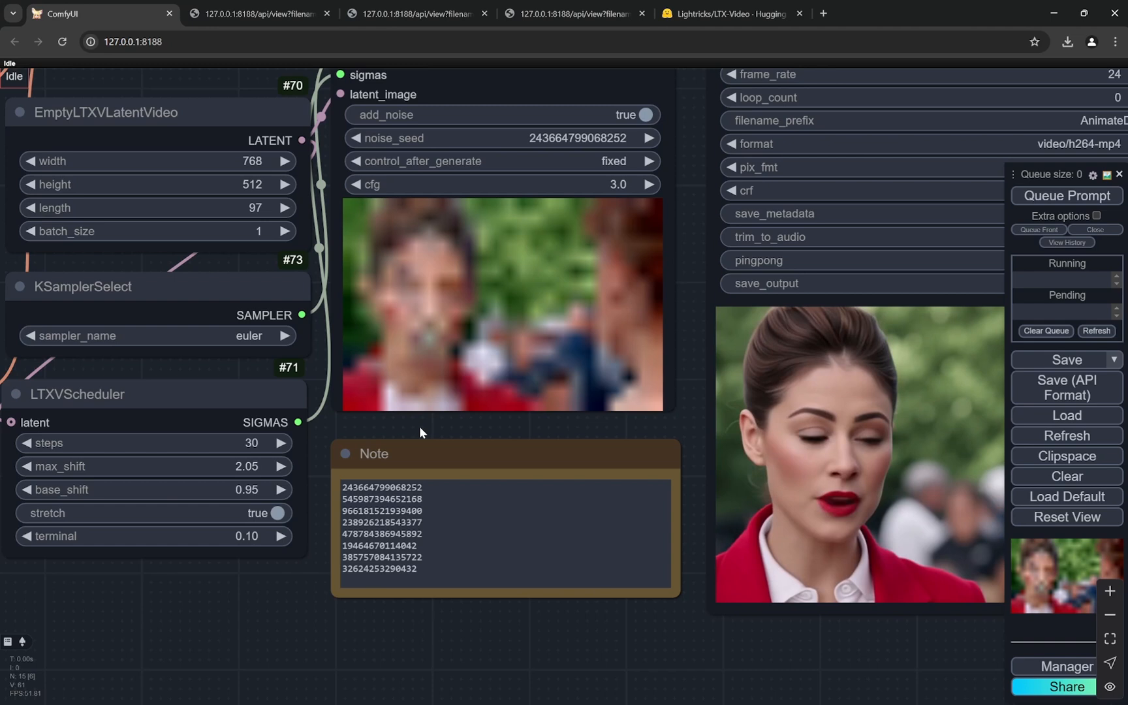
double_click(381, 487)
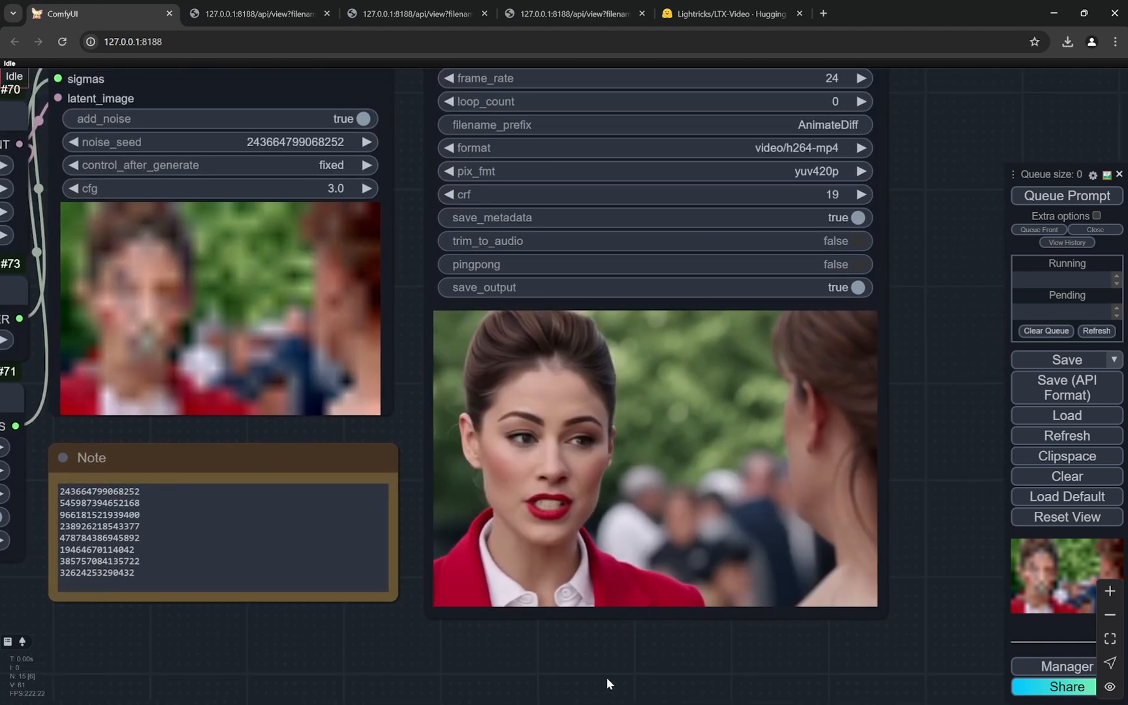
left_click(728, 13)
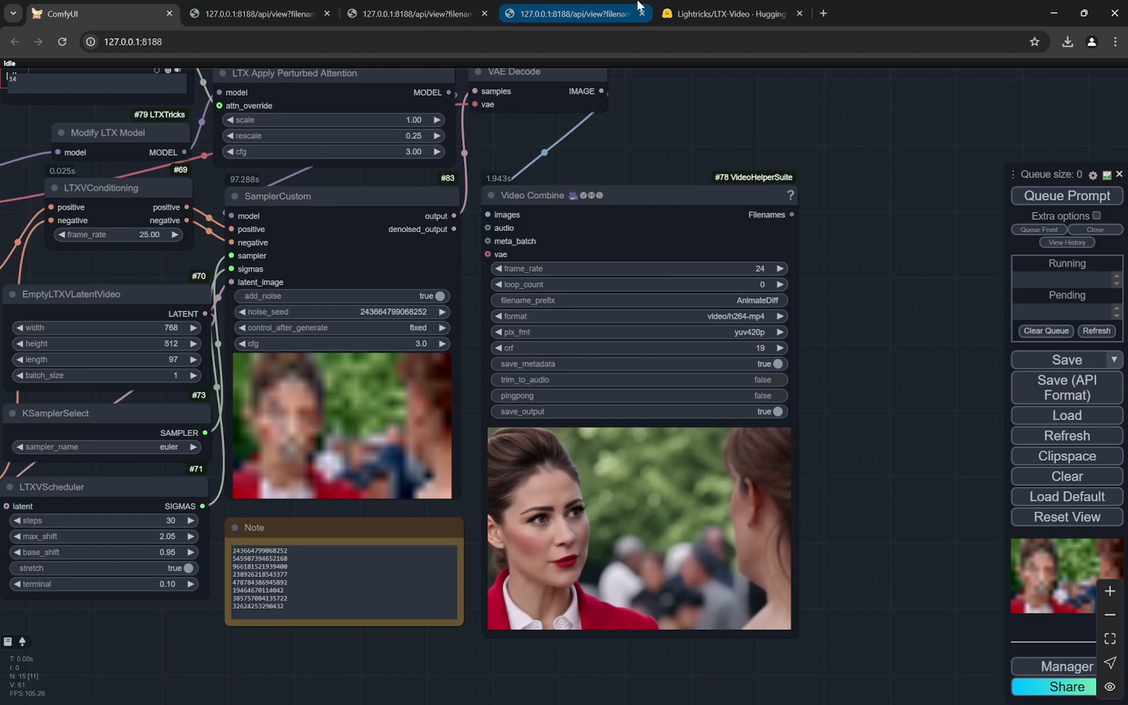
Step: Scroll the Hugging Face example gallery to the blue-jacket woman prompt
left_click(725, 13)
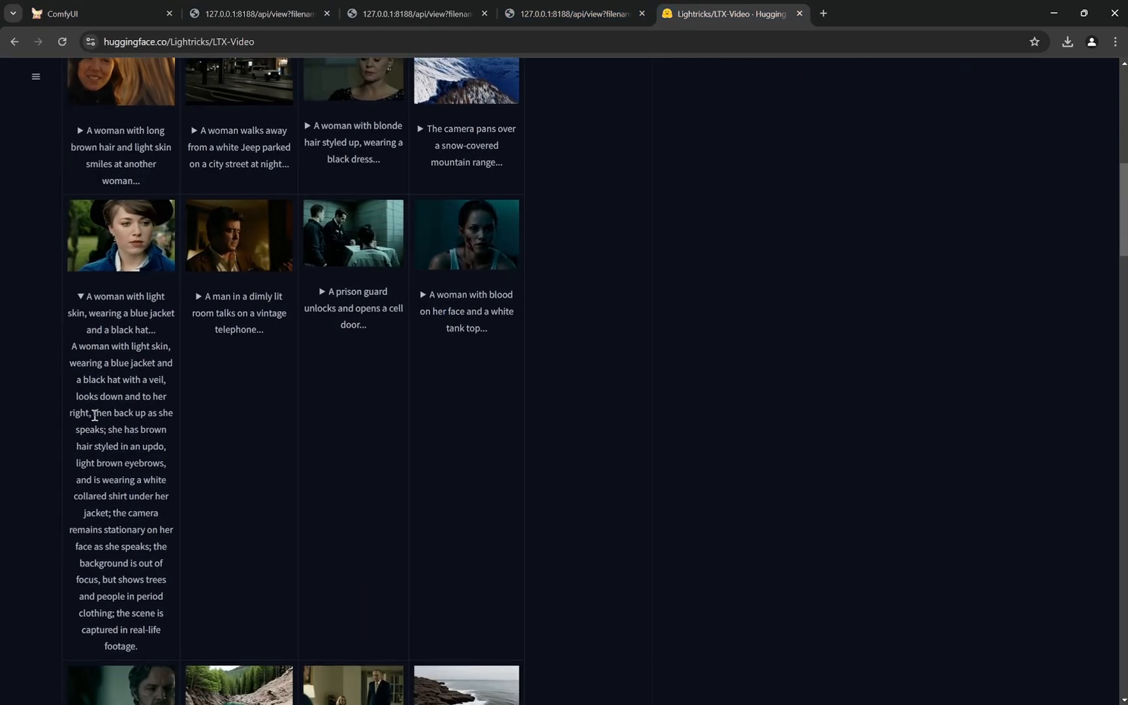
scroll("down", 3)
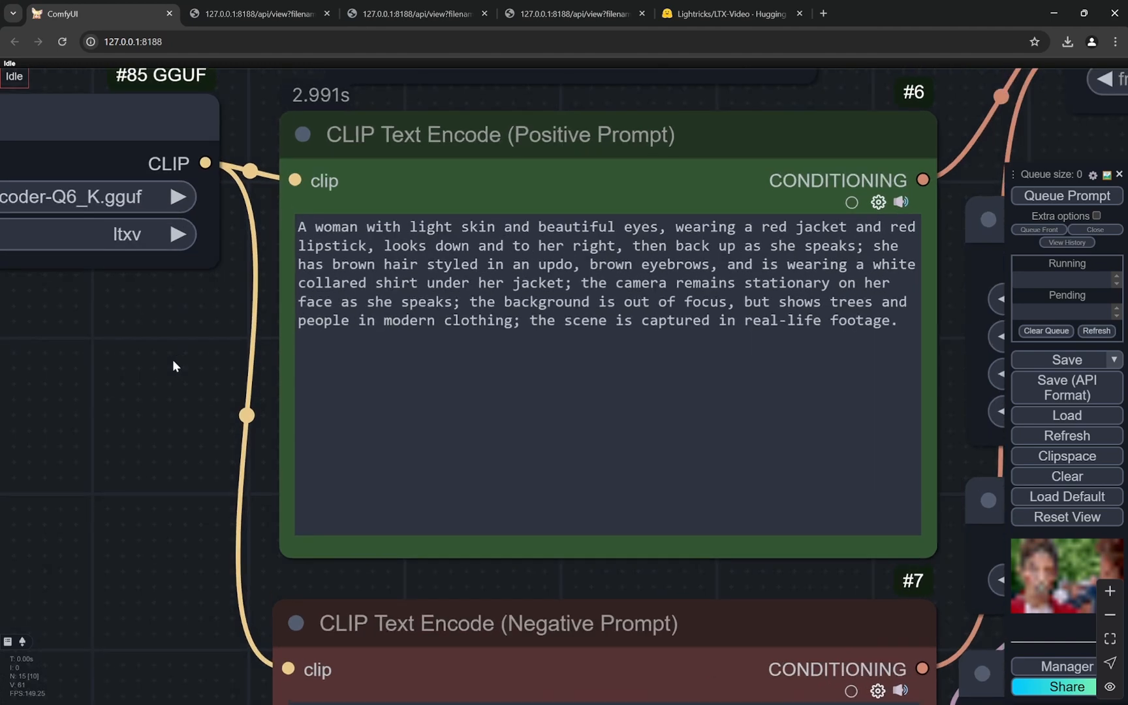
mouse_move(652, 230)
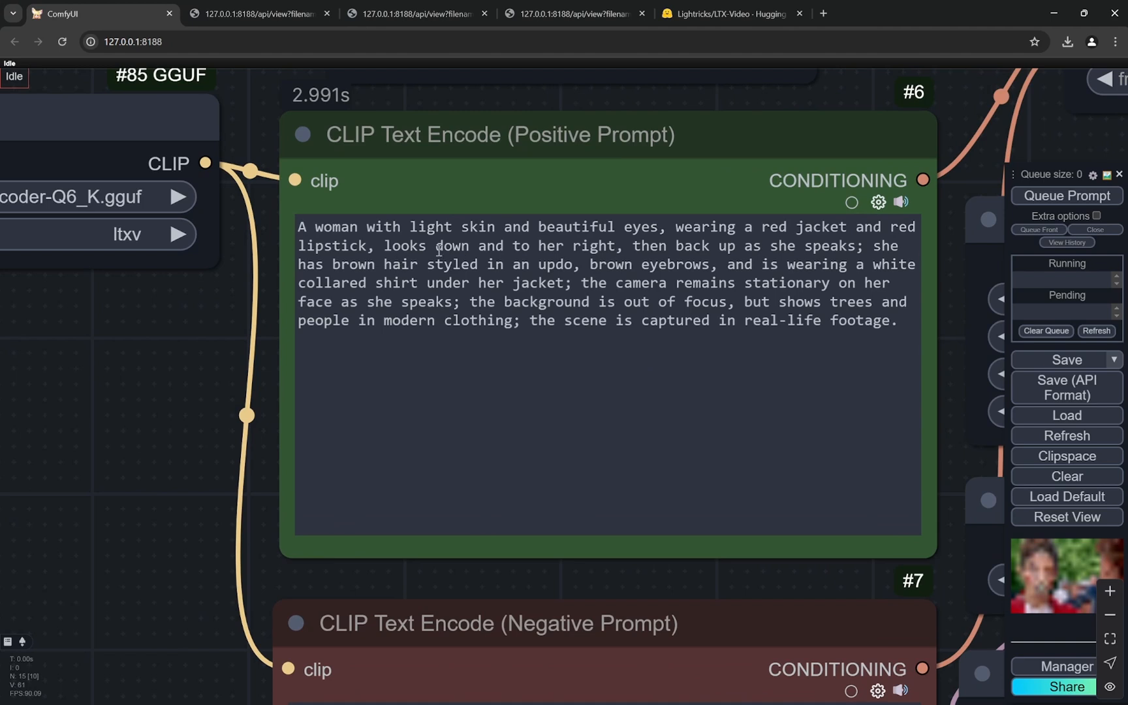
scroll("down", 3)
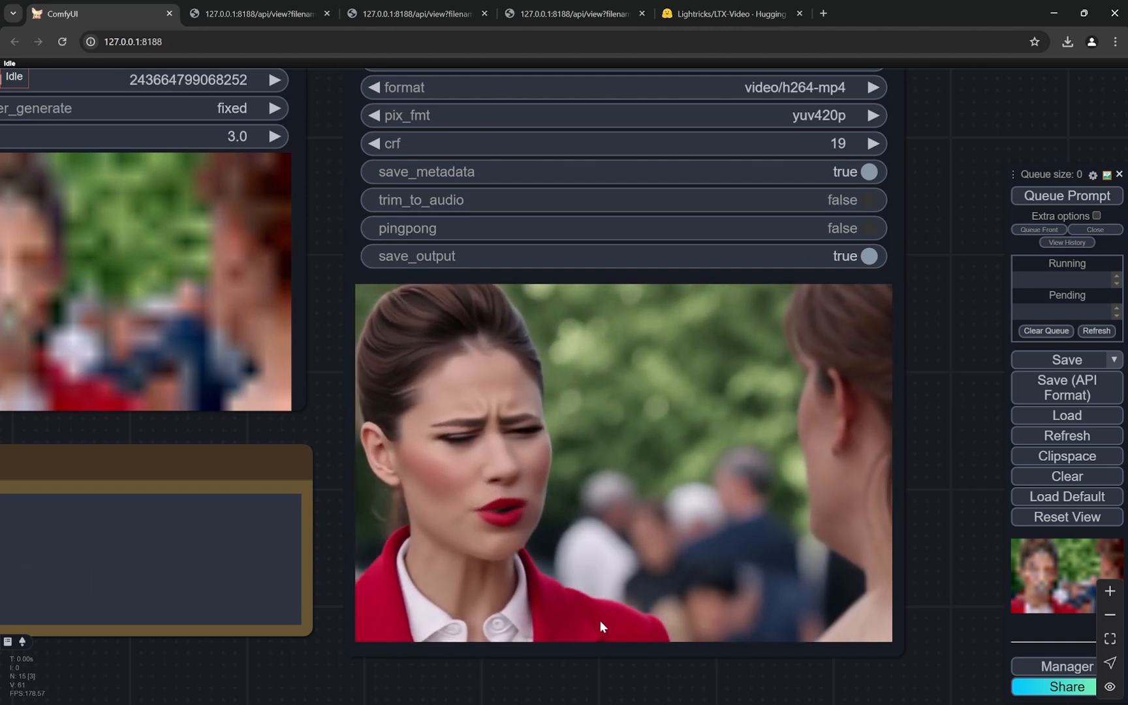
scroll("down", 3)
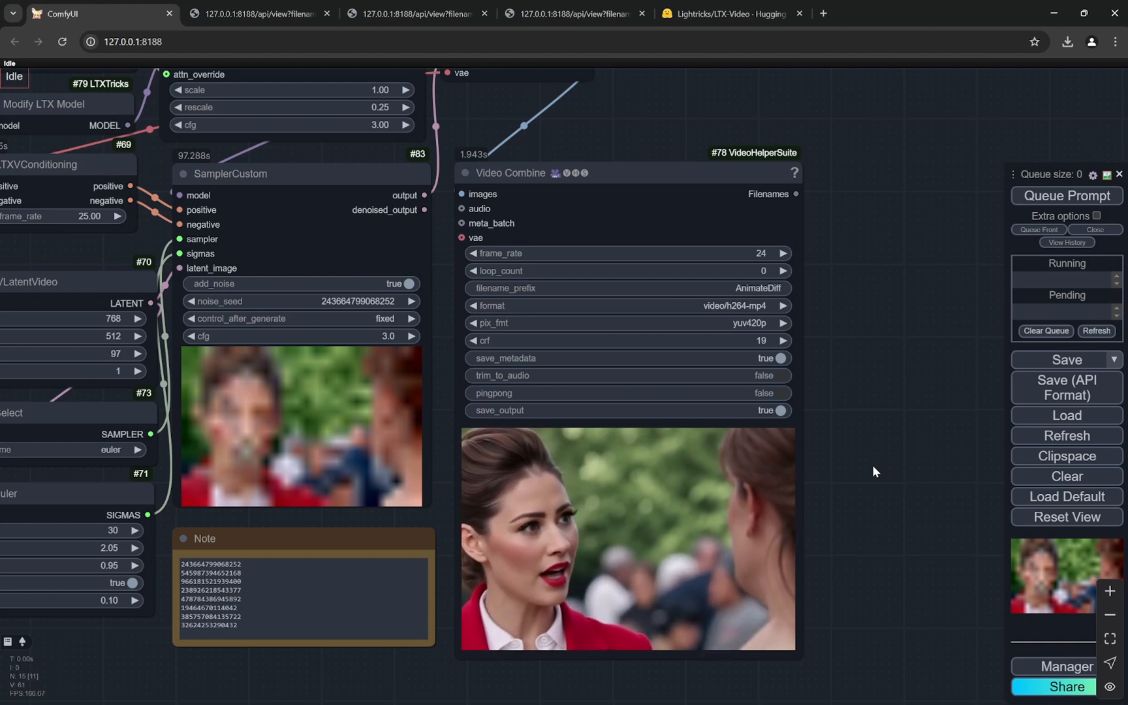
left_click(728, 13)
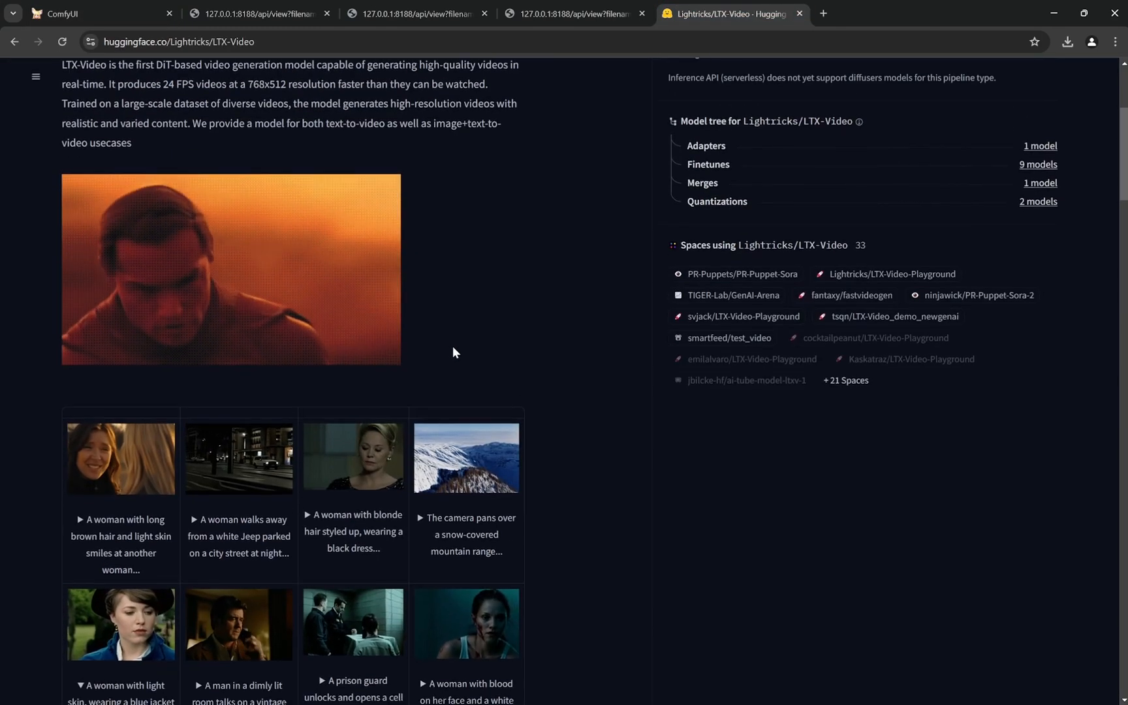
scroll("down", 3)
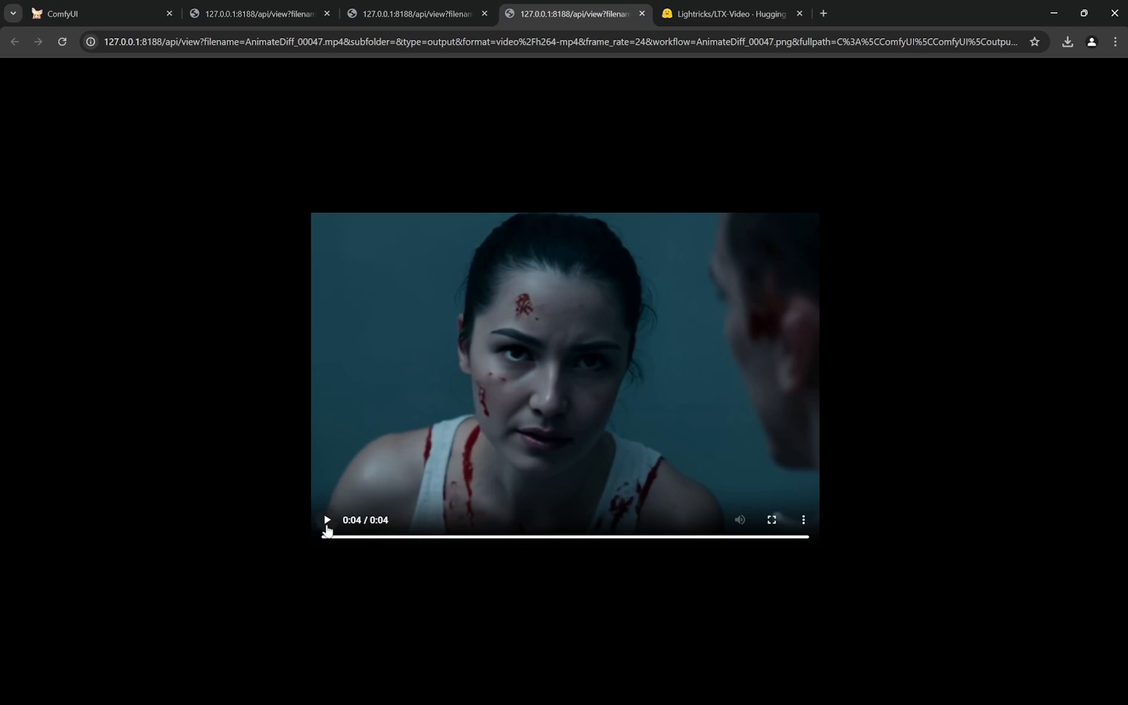
mouse_move(242, 525)
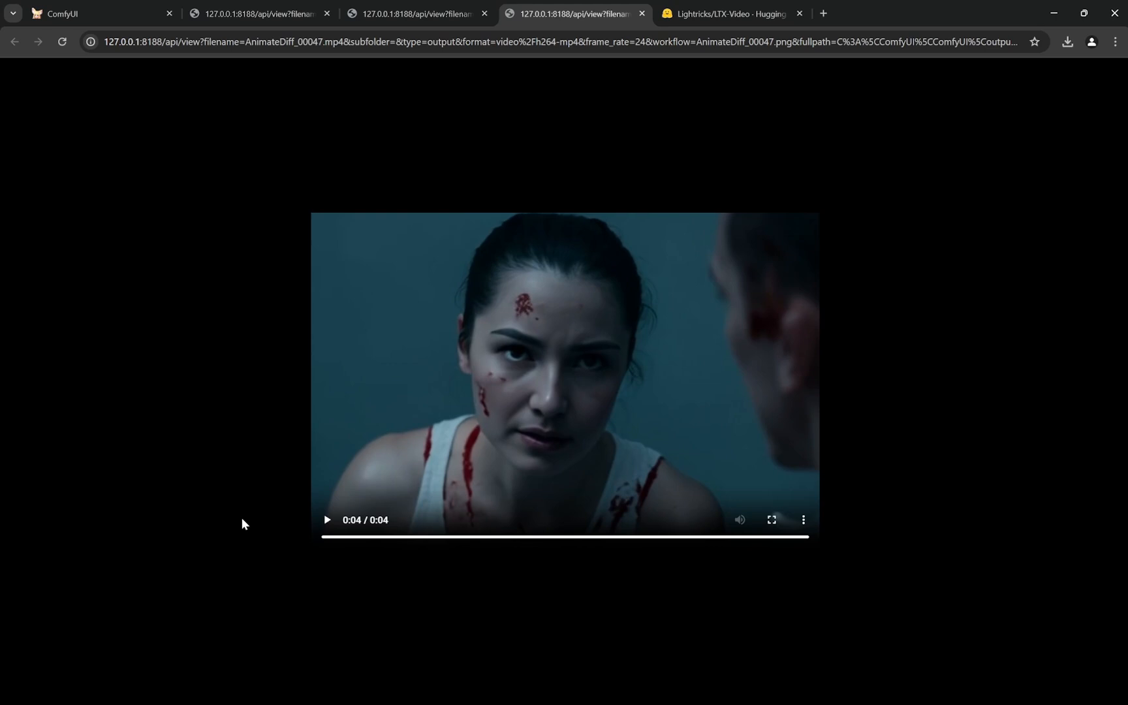
left_click(728, 13)
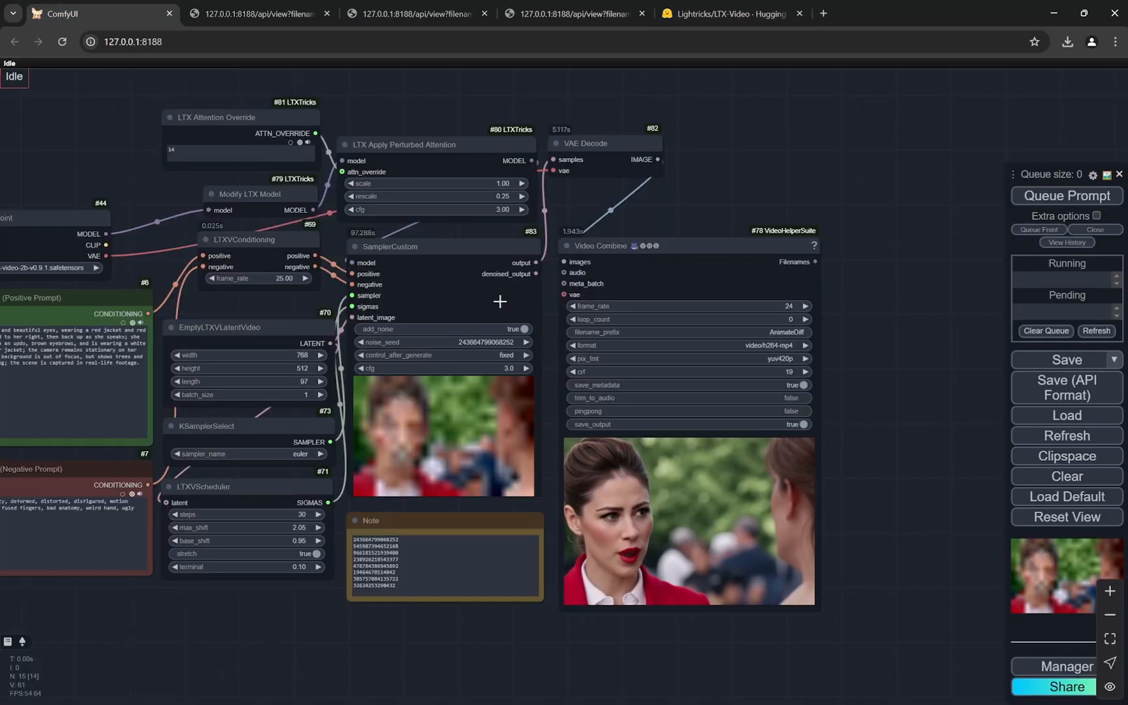
scroll("up", 3)
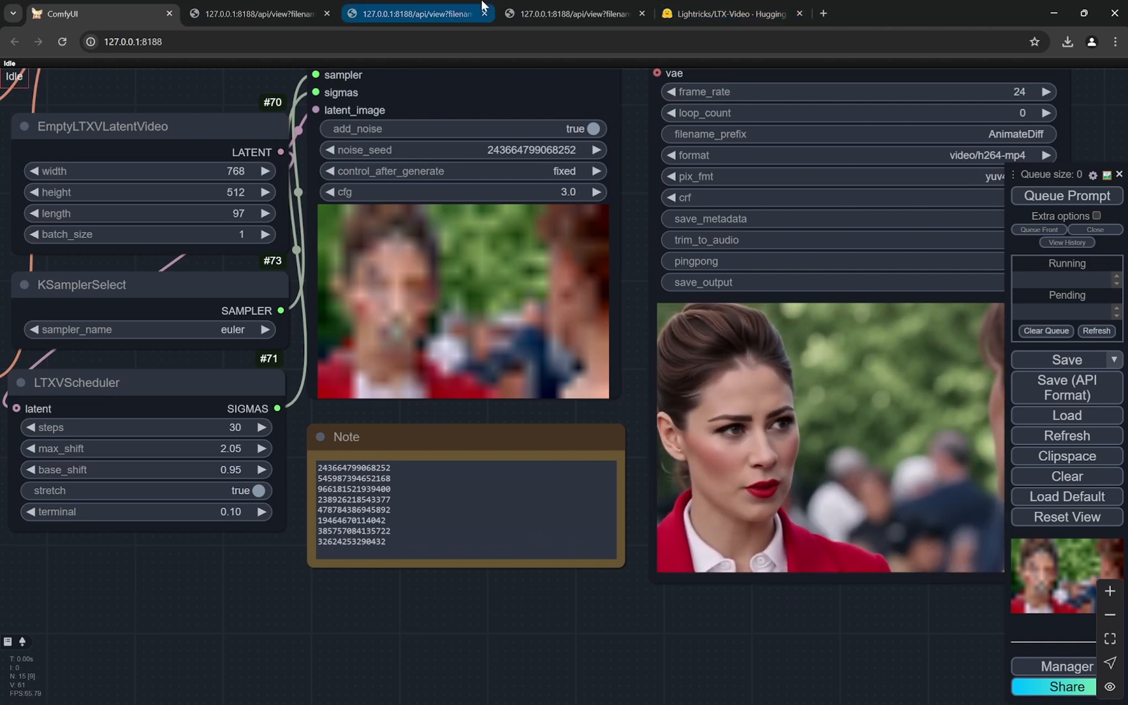
Step: Find the vintage-telephone man example in the gallery and play its earlier generated video
left_click(727, 13)
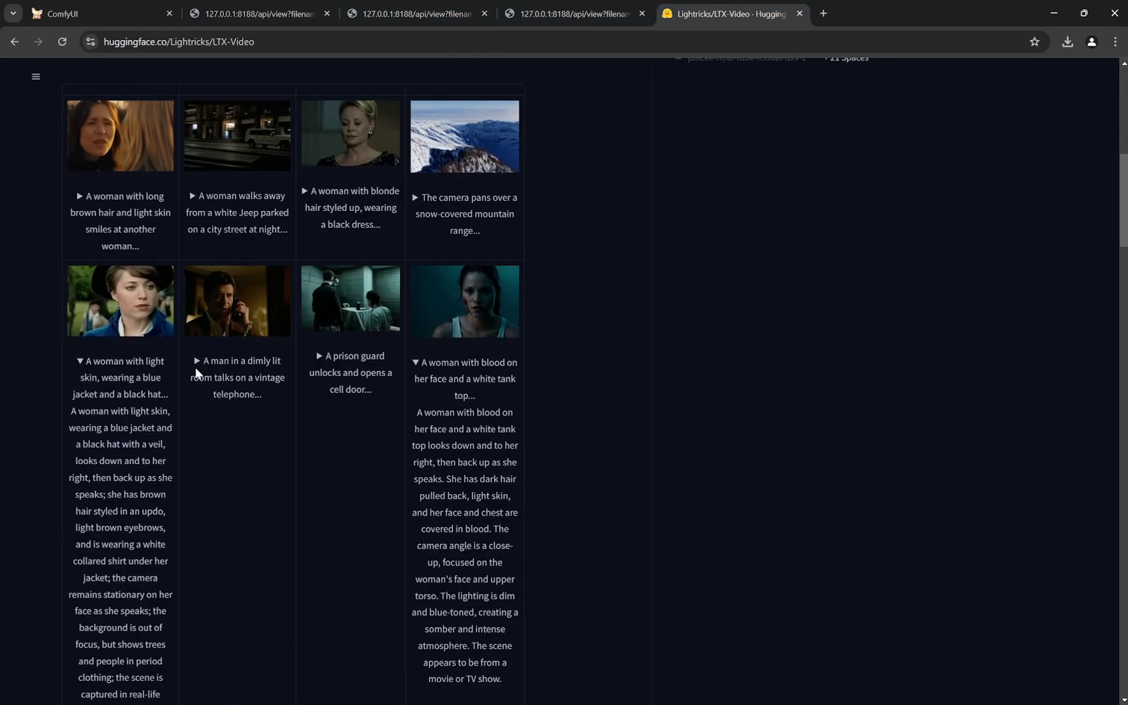
scroll("down", 3)
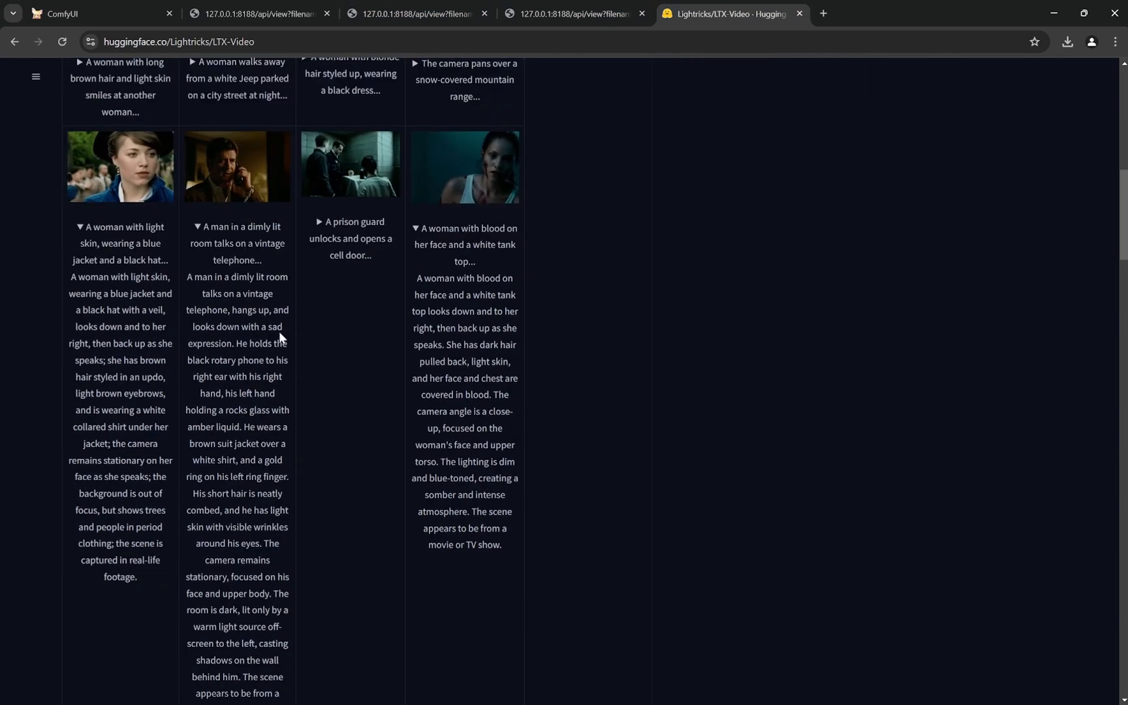
scroll("down", 3)
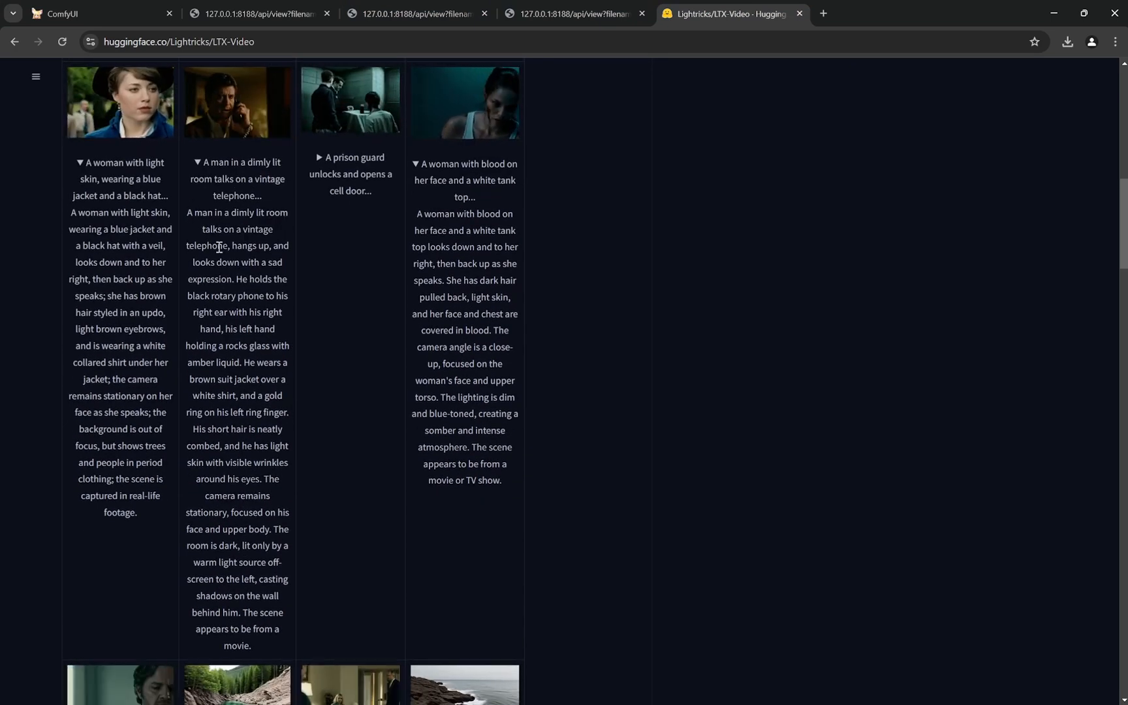
left_click(258, 13)
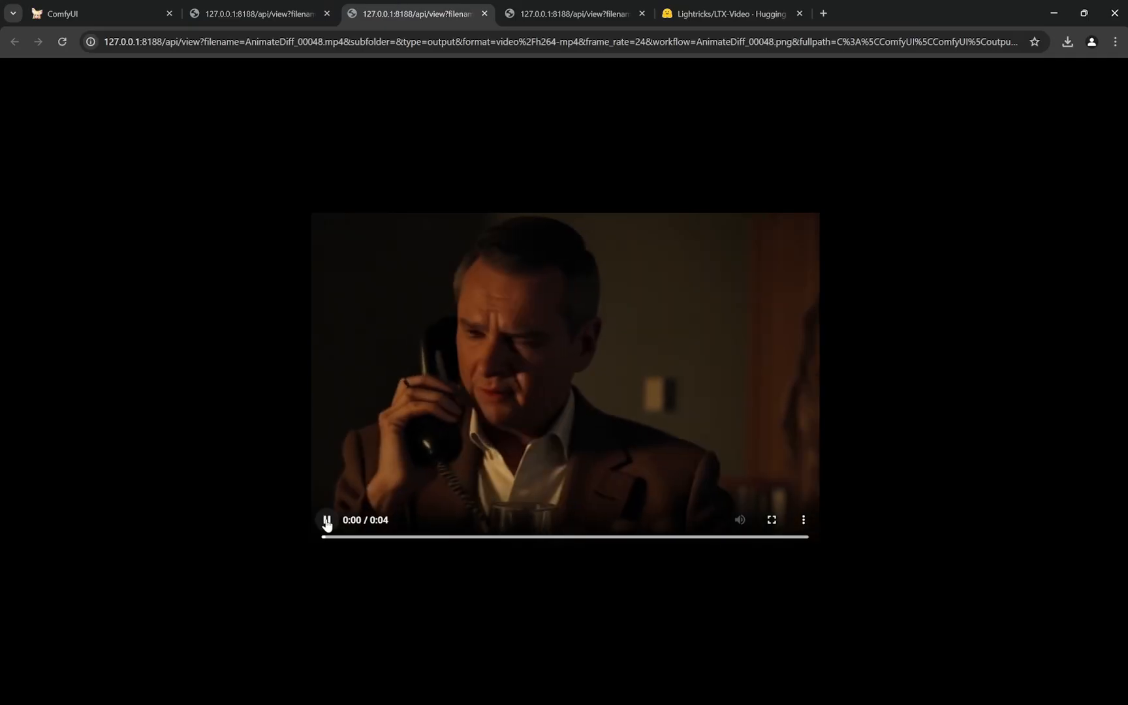
left_click(327, 520)
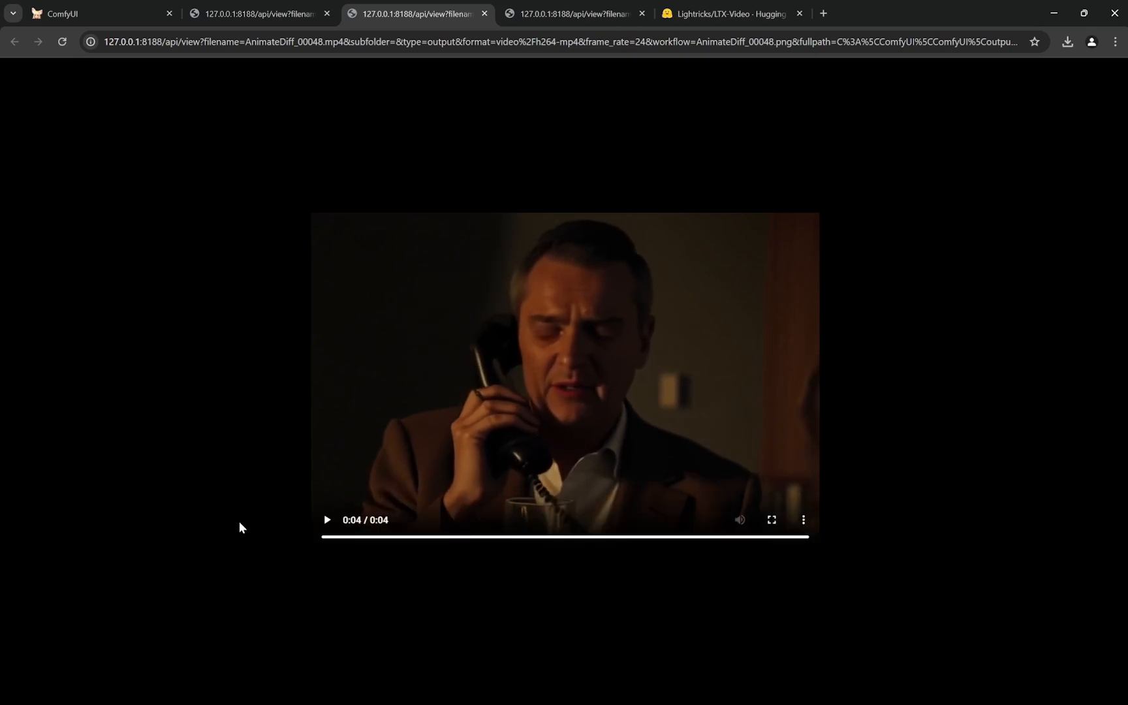
left_click(326, 520)
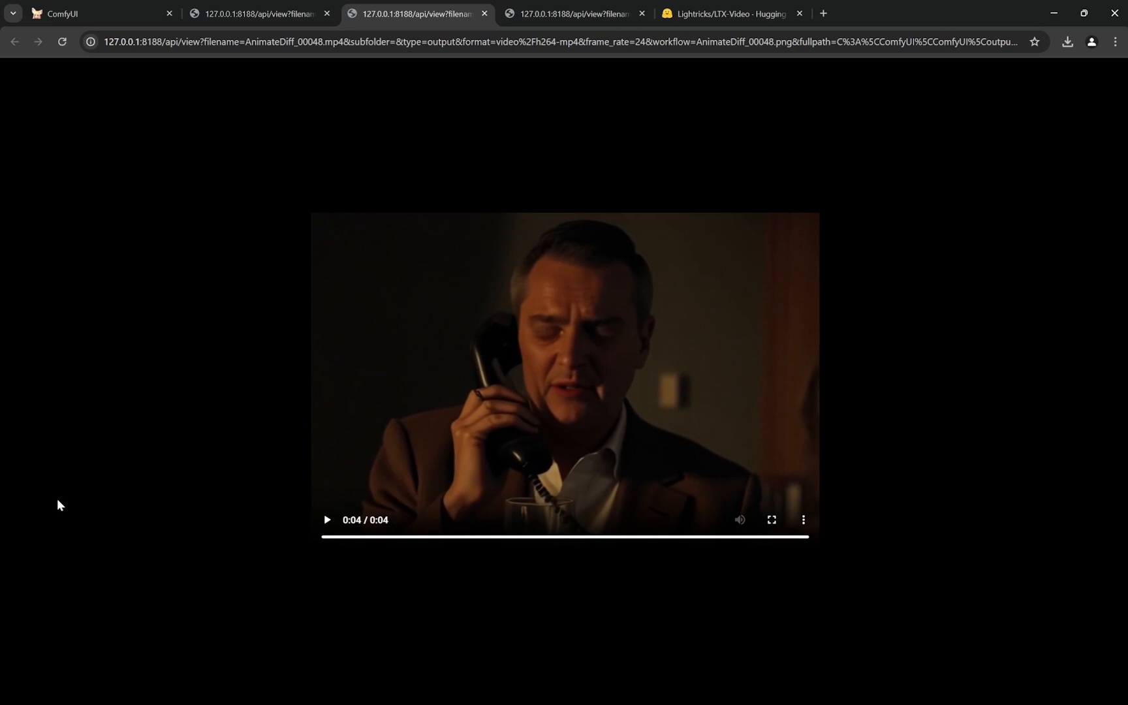
mouse_move(150, 371)
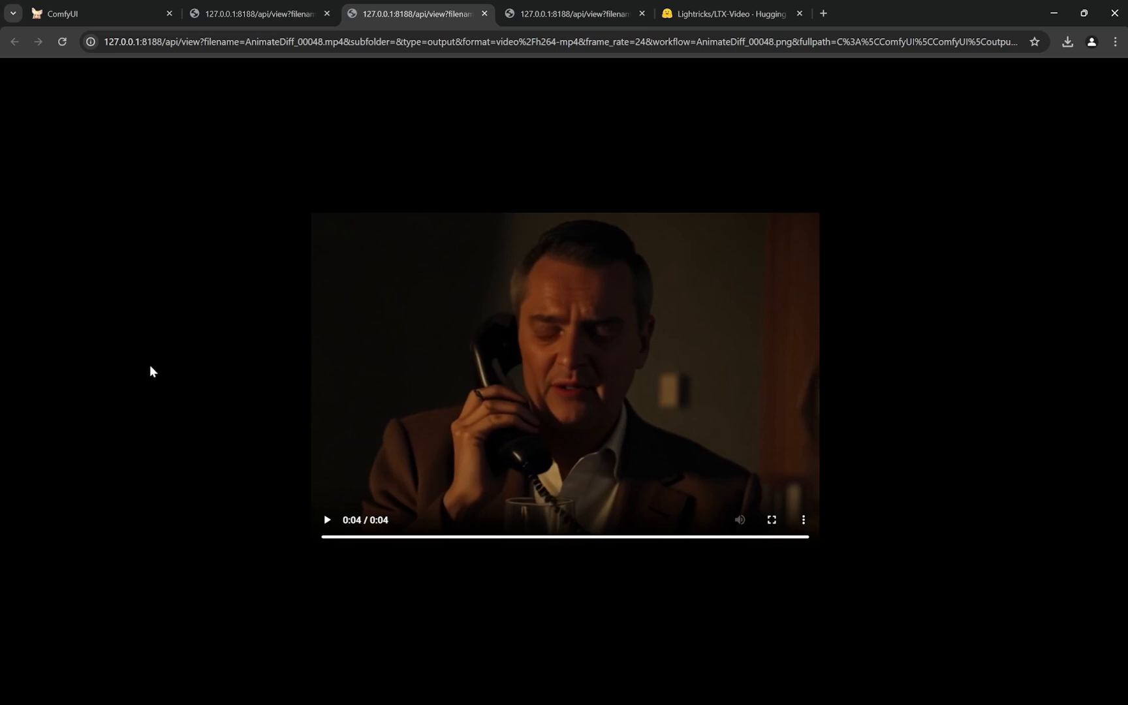
Step: Play the generated waves-on-rocks video against the shoreline example prompt, then return to ComfyUI
left_click(258, 13)
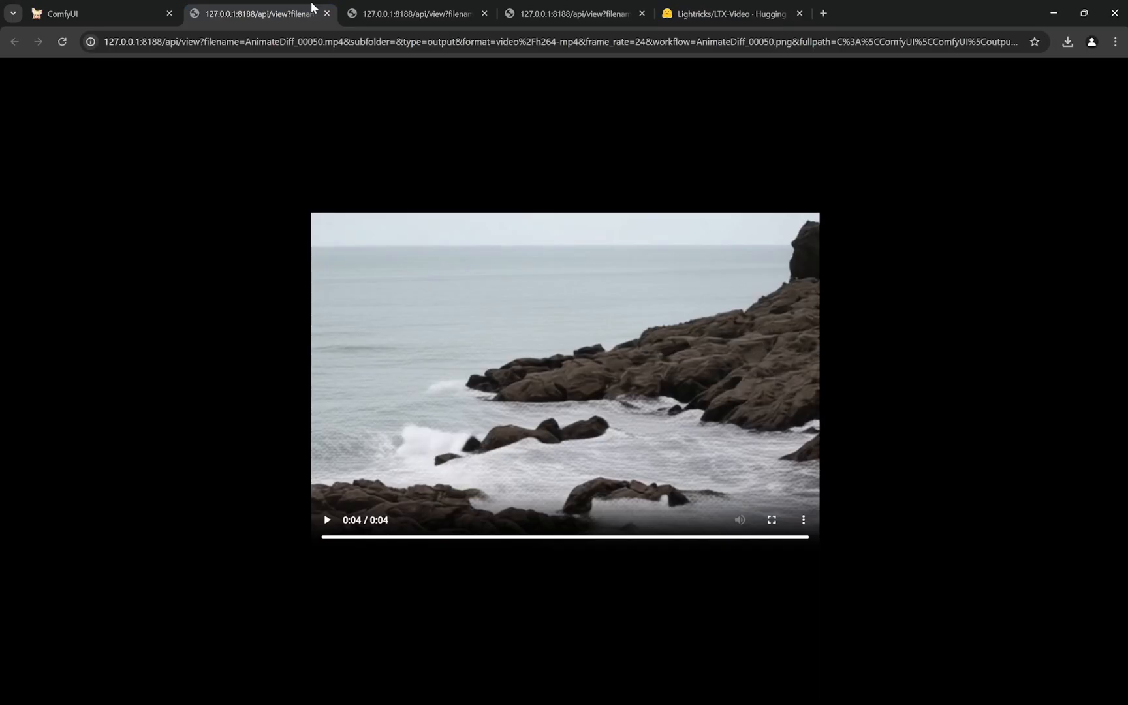
left_click(728, 13)
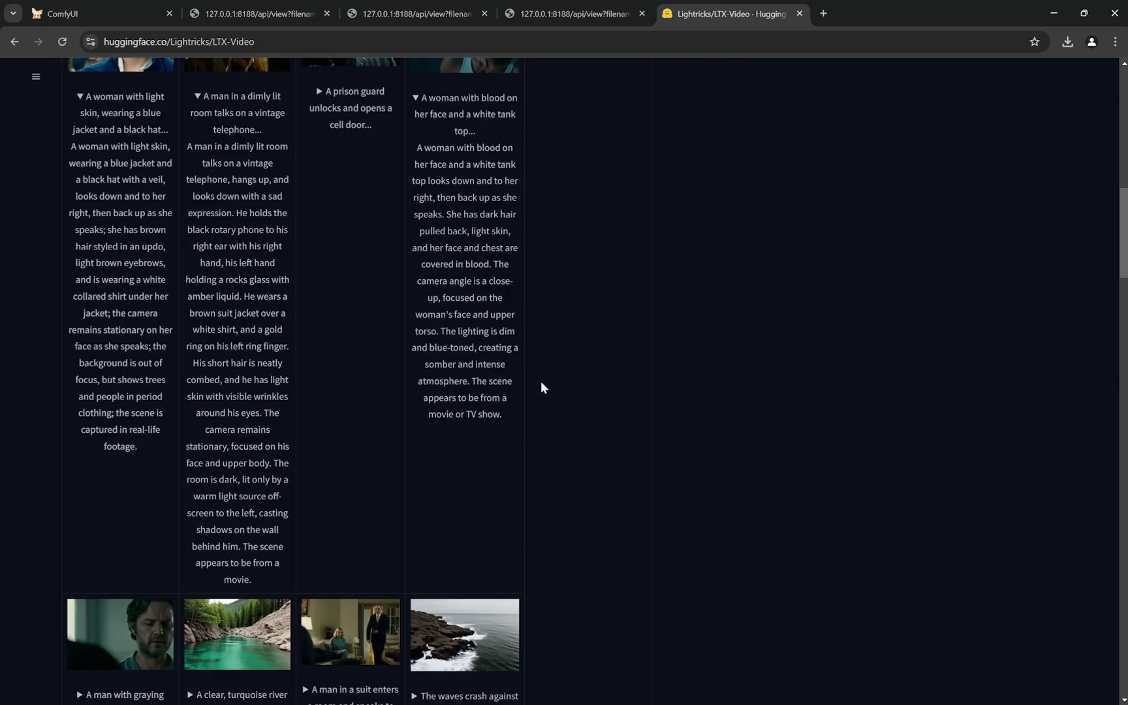
scroll("down", 3)
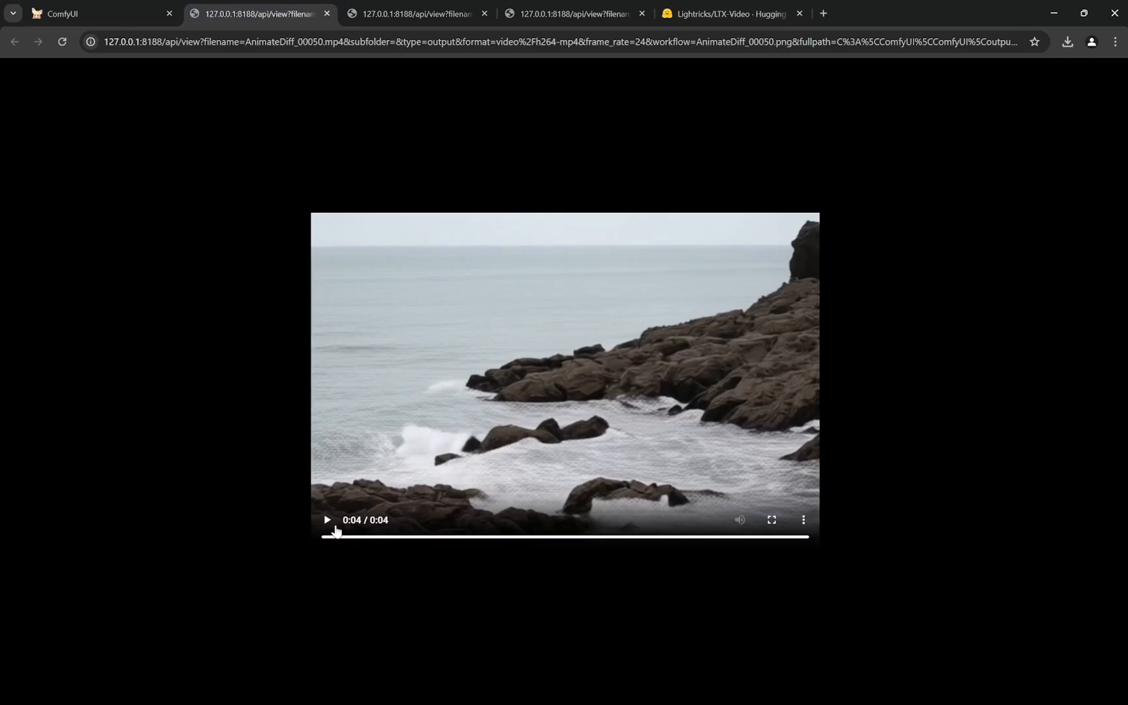
left_click(326, 519)
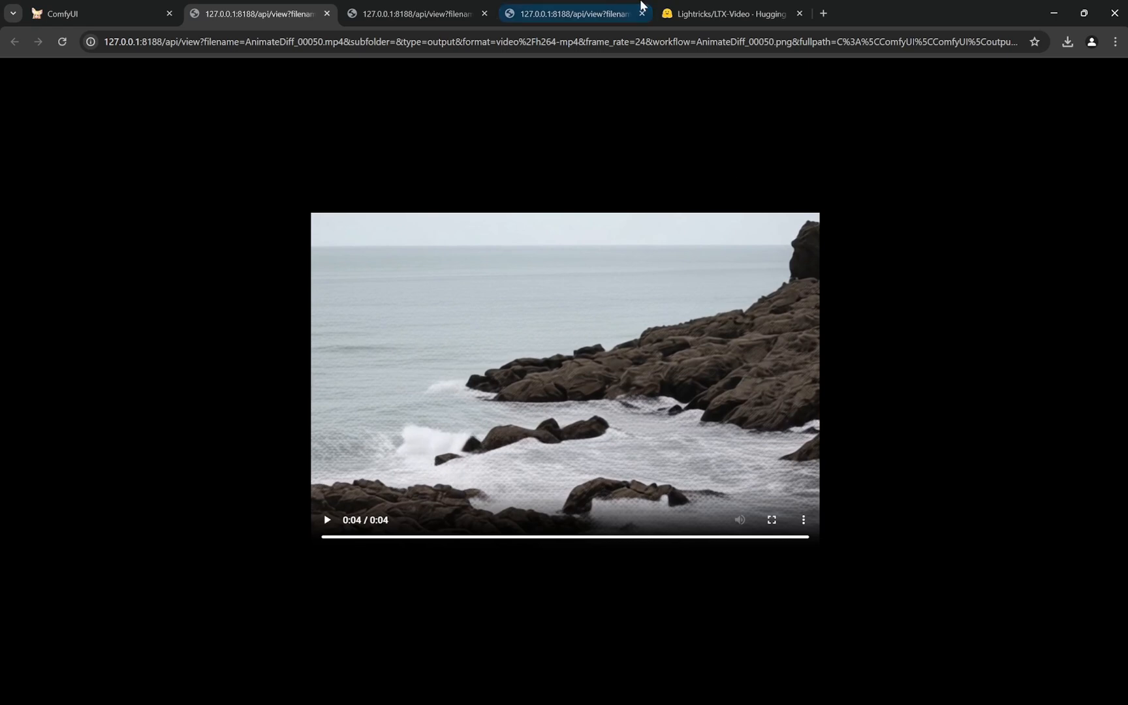
left_click(728, 13)
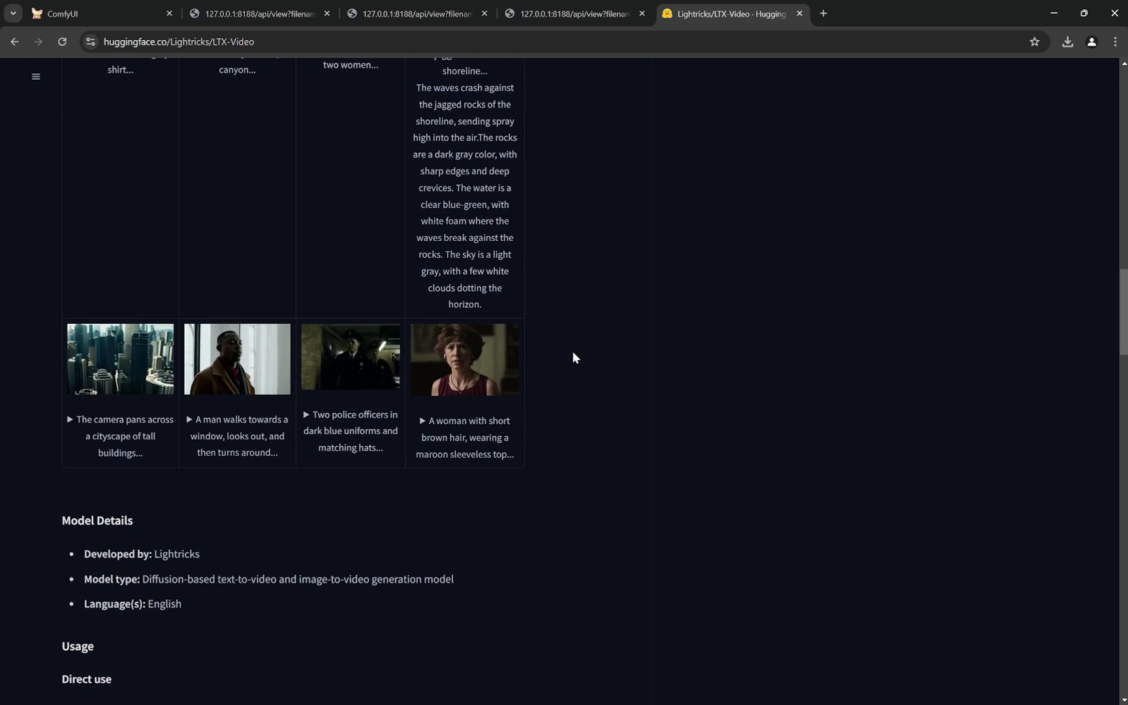
left_click(94, 13)
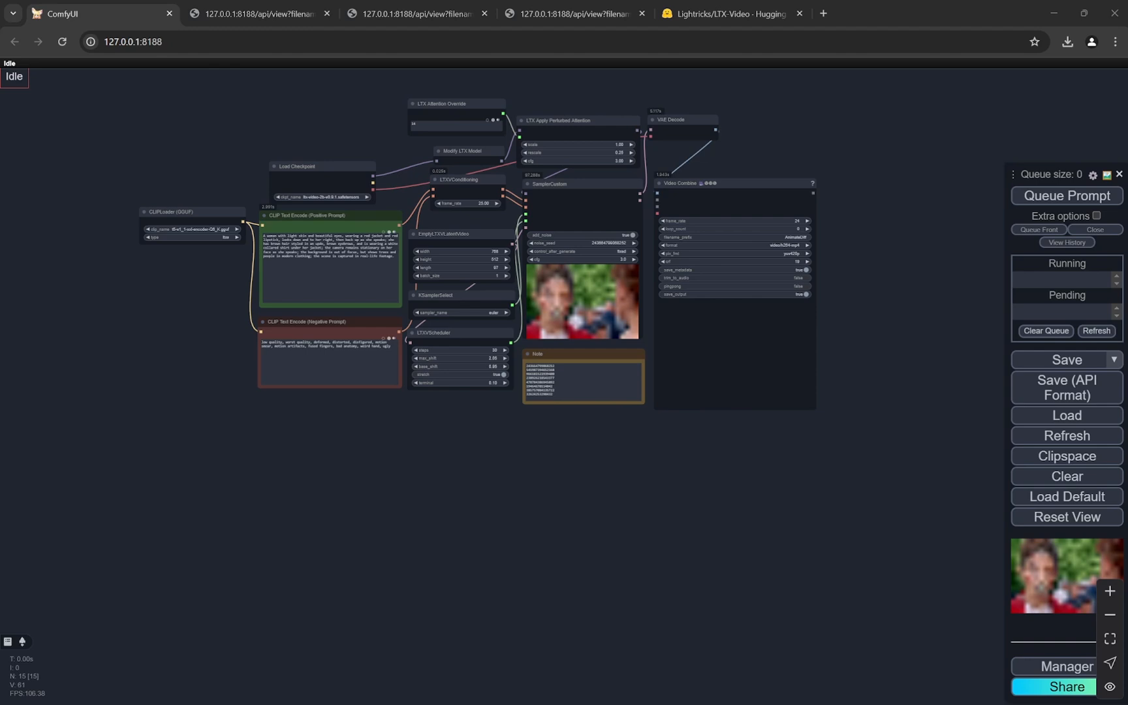
Step: Queue a generation from the new positive prompt of a tearful Russian woman sitting on a bed
scroll("up", 3)
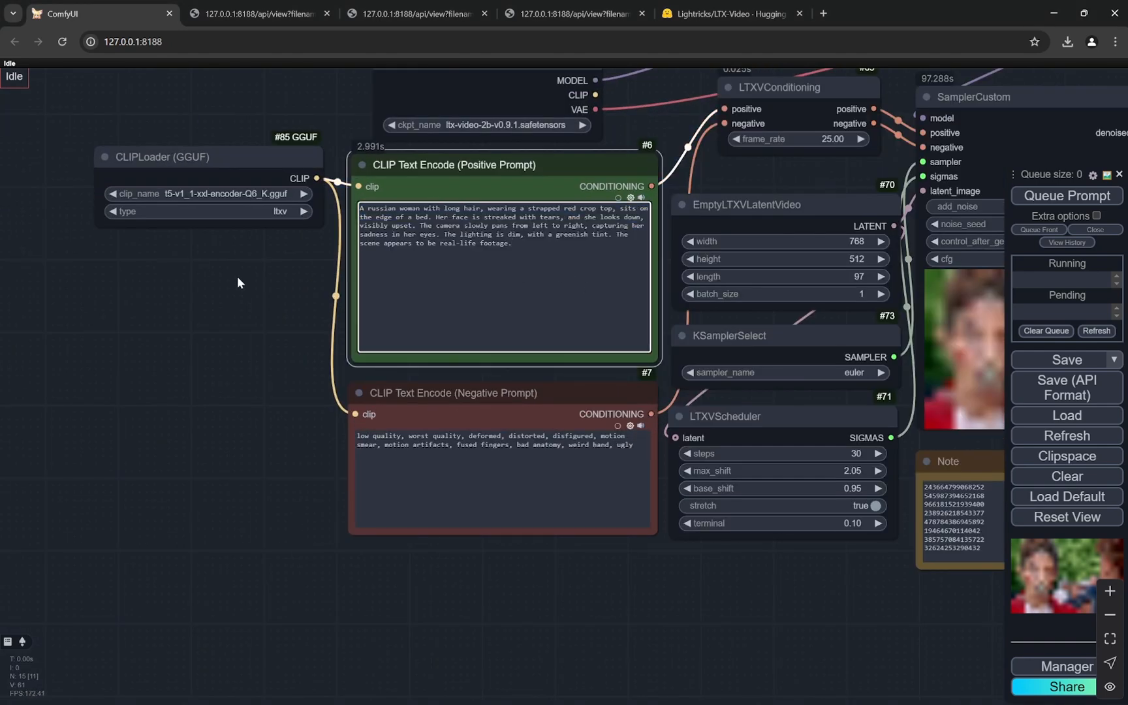
scroll("up", 3)
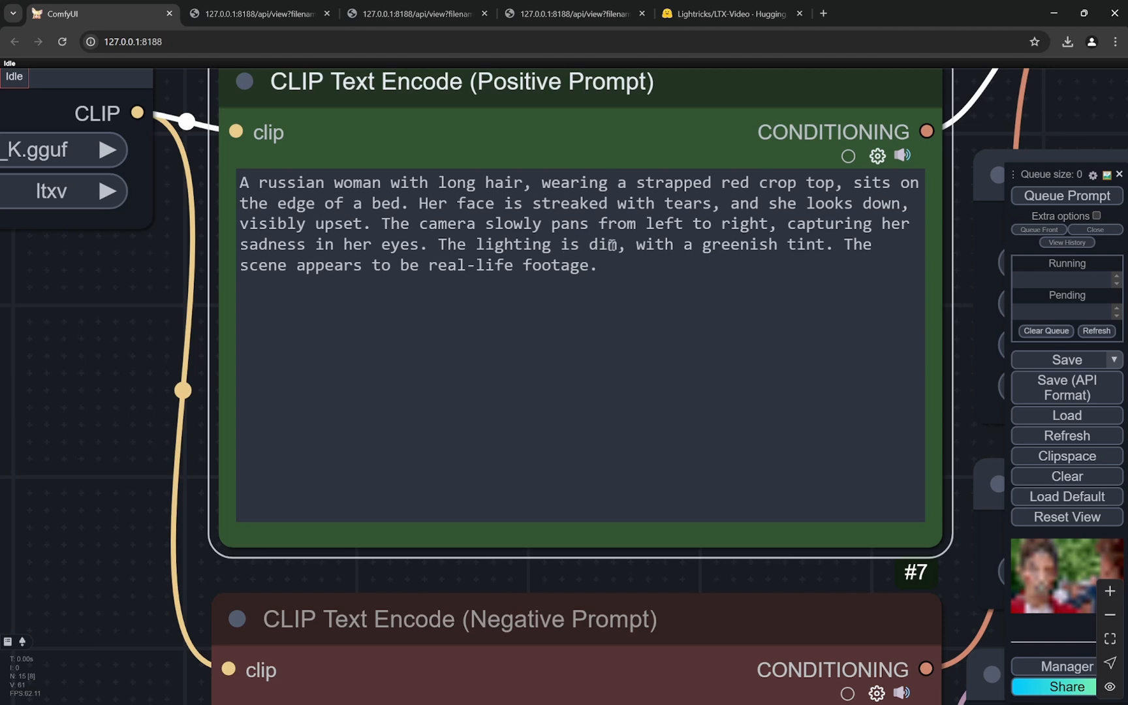
mouse_move(447, 269)
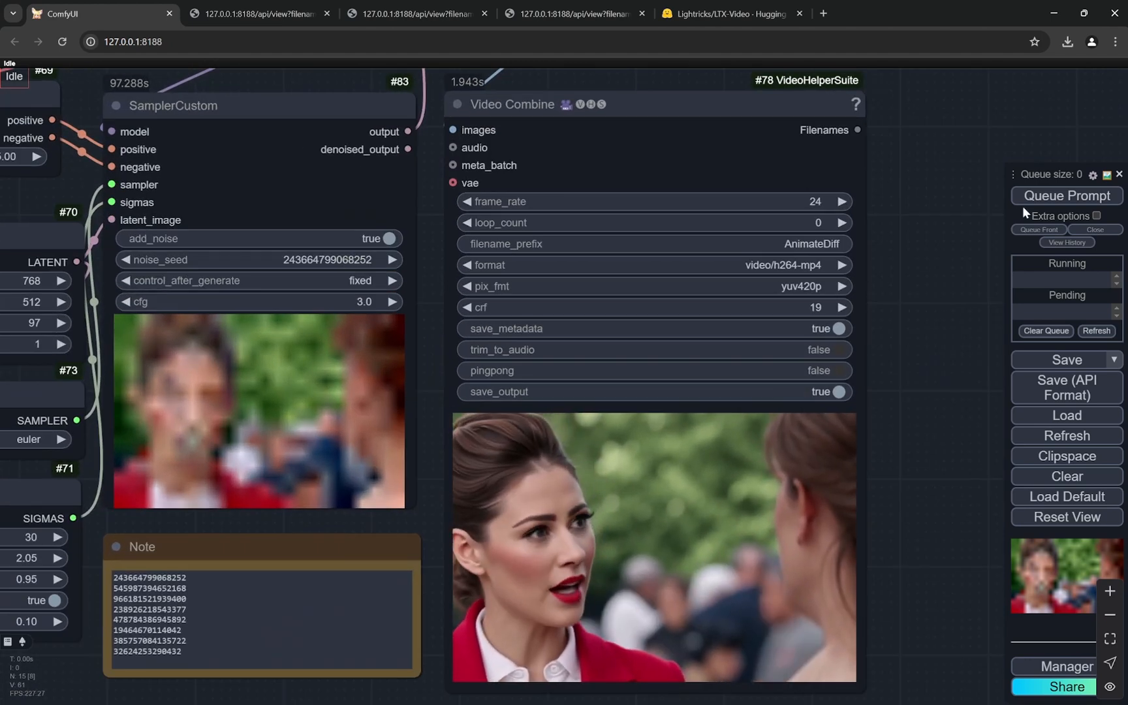
left_click(1066, 194)
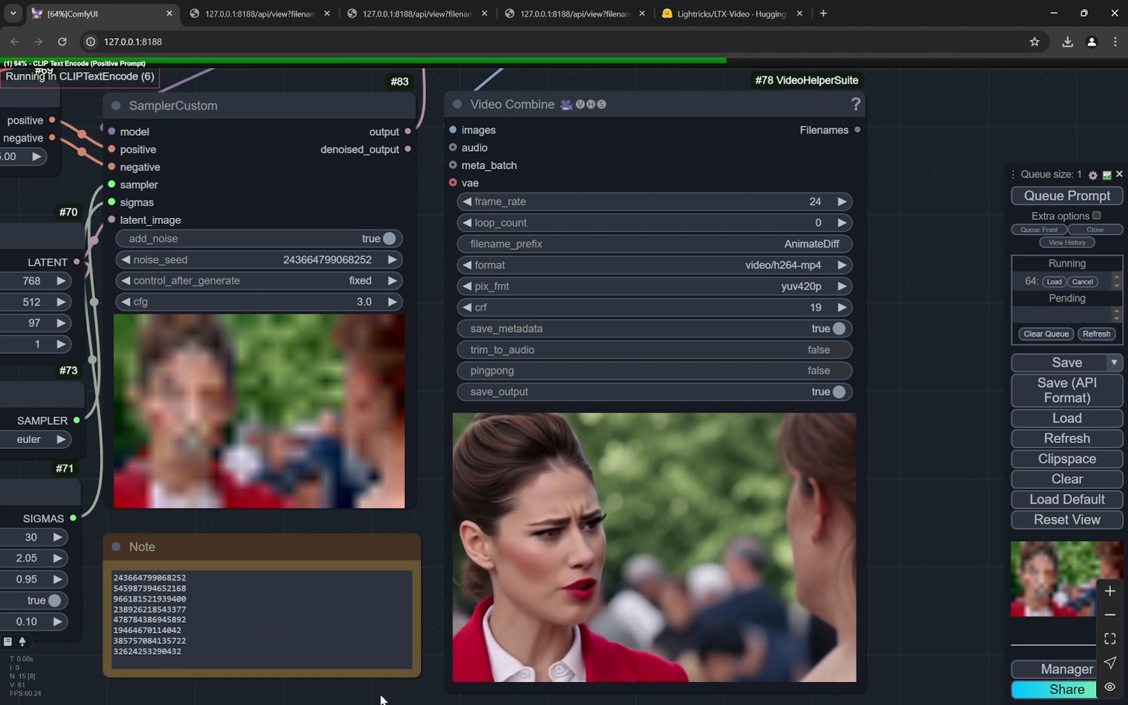